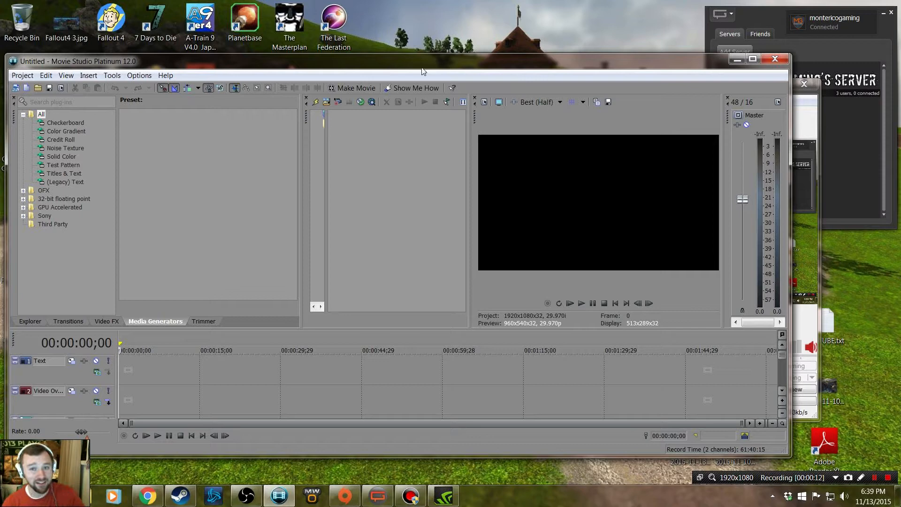
Move the Movie Studio window higher on the desktop and bring up the Windows Start menu
drag(423, 61, 453, 73)
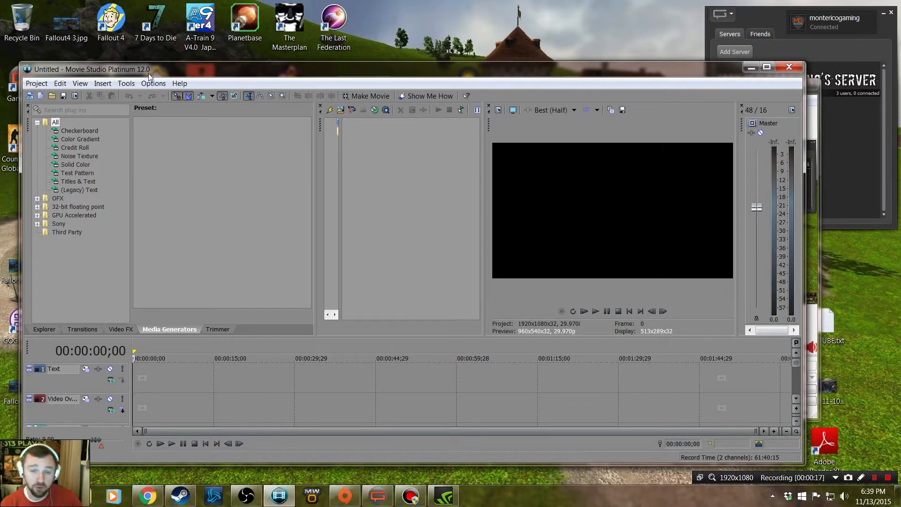
mouse_move(351, 110)
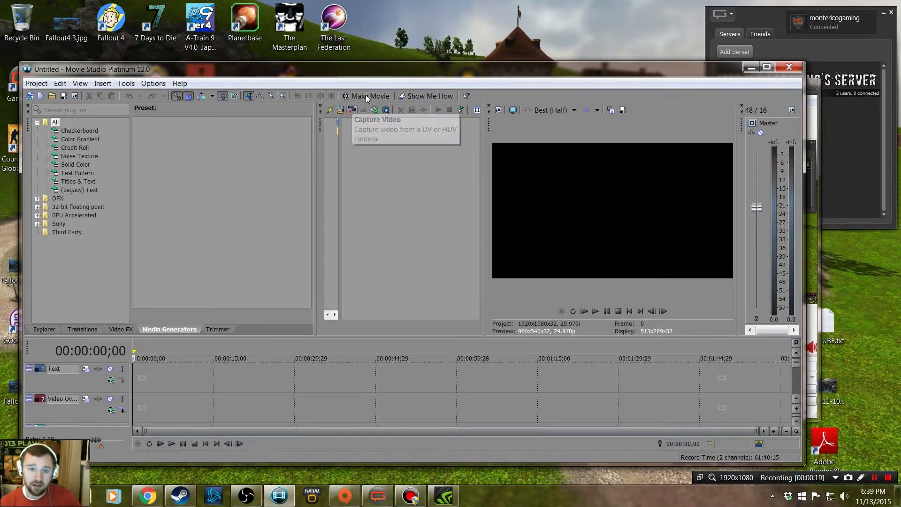
click(112, 495)
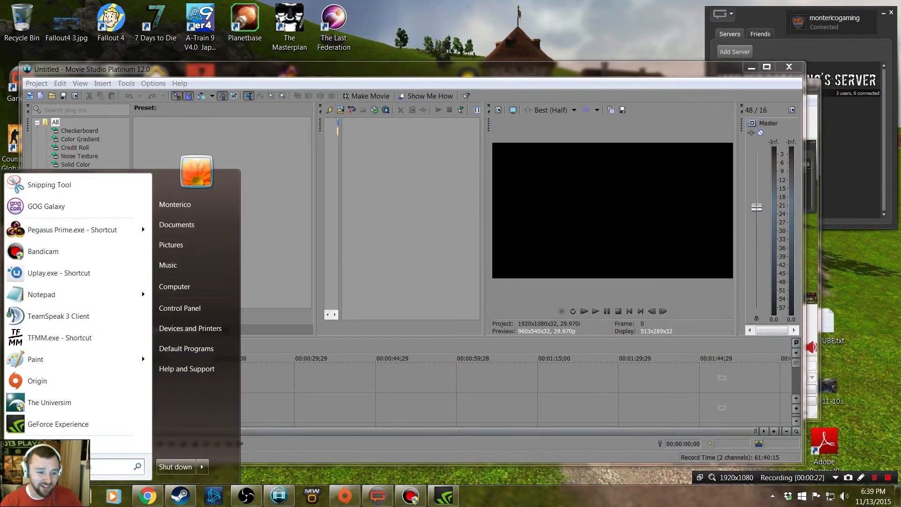
mouse_move(35, 358)
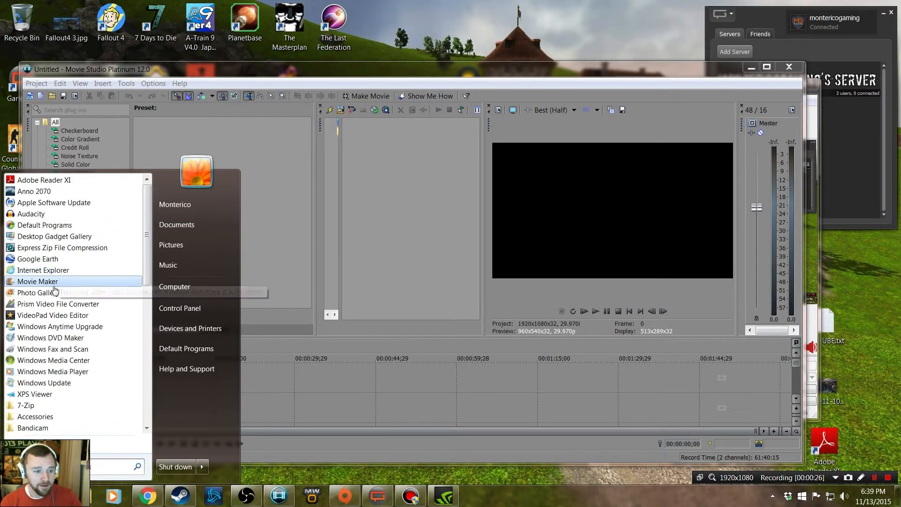
mouse_move(37, 281)
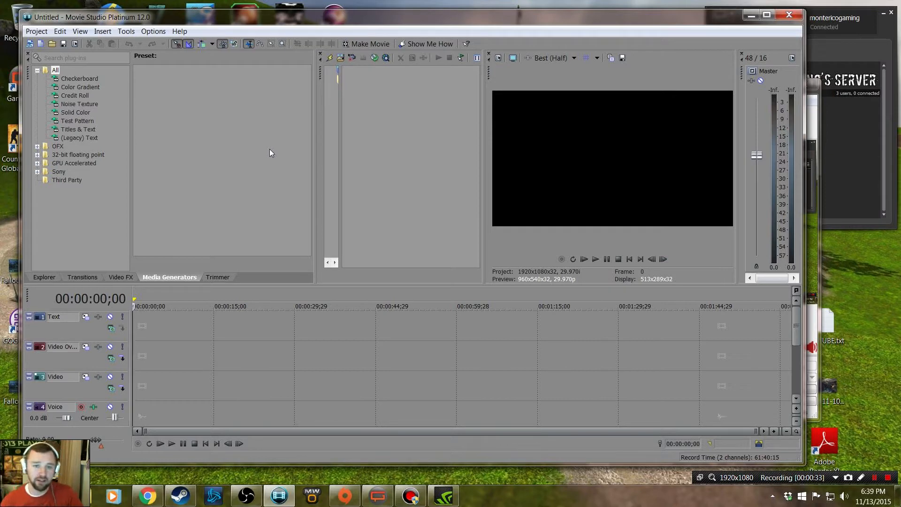
Bring Monterico Gaming (W_Sound).mp4 and the other intro clips from the Videos library into the project
click(36, 31)
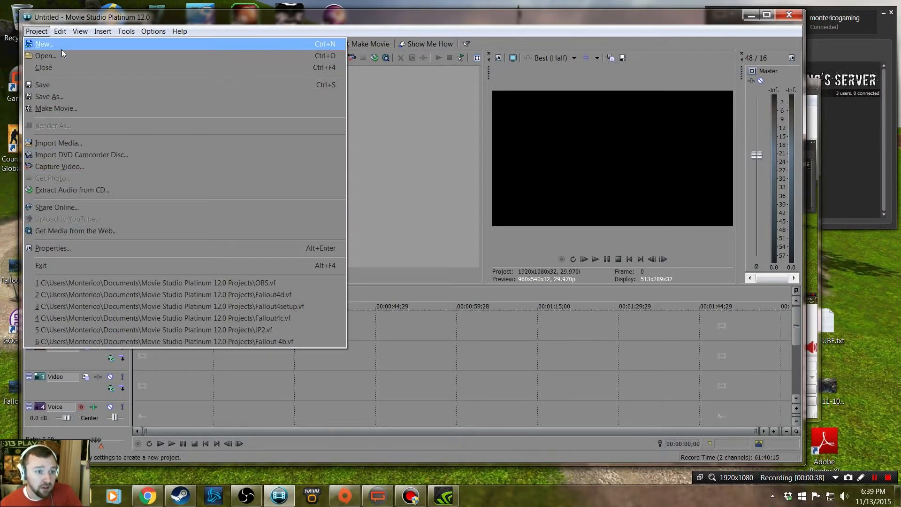
click(102, 31)
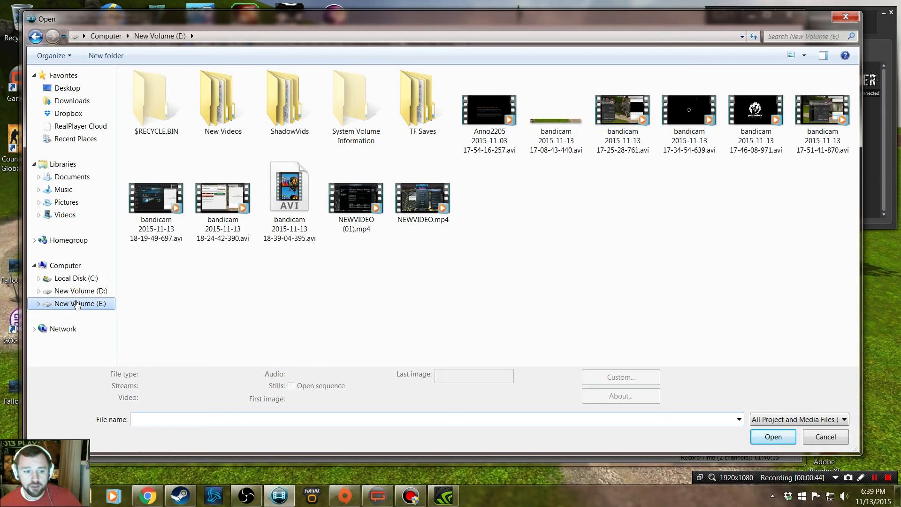
click(65, 214)
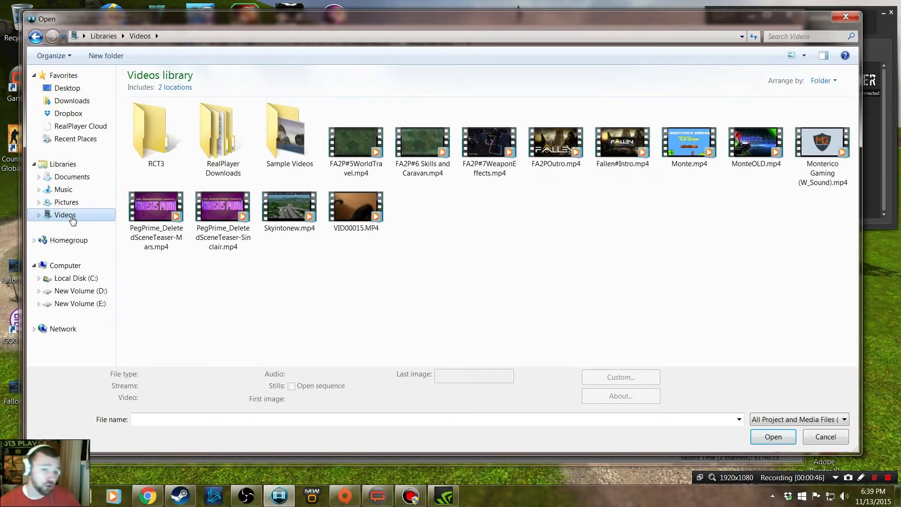
click(822, 143)
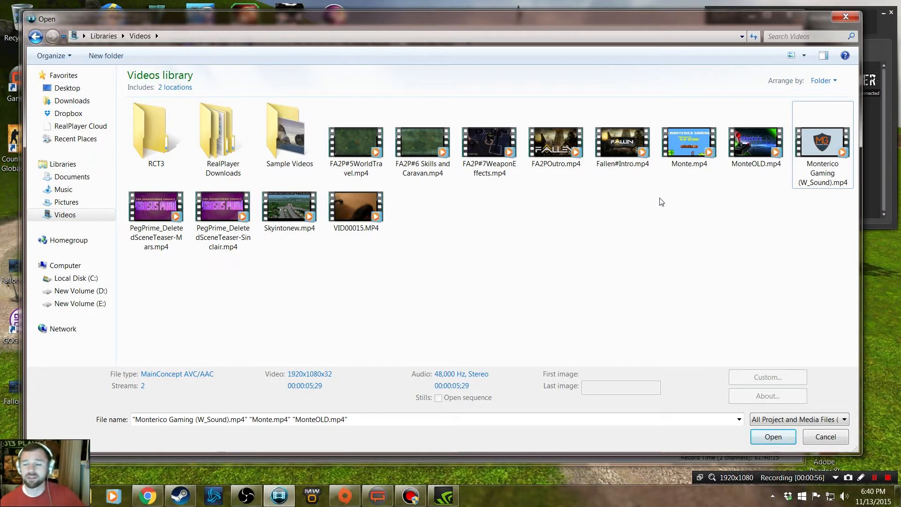
mouse_move(752, 216)
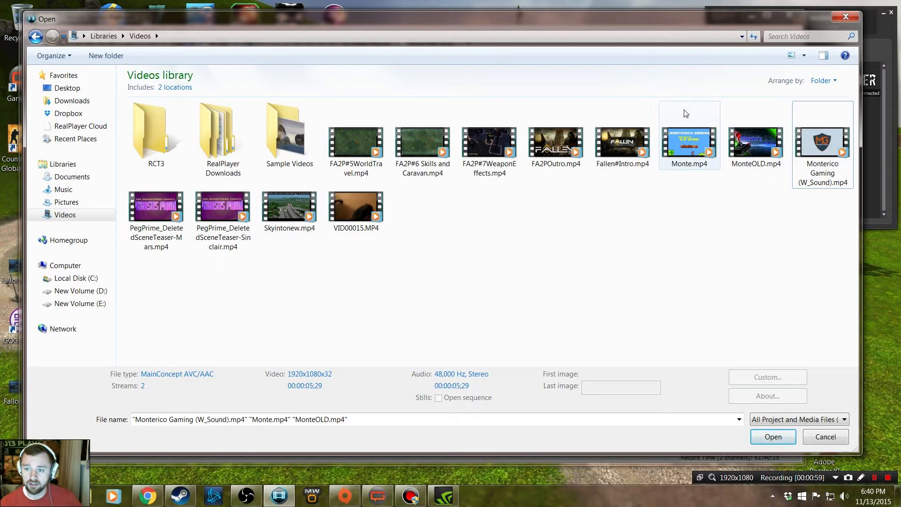
click(773, 436)
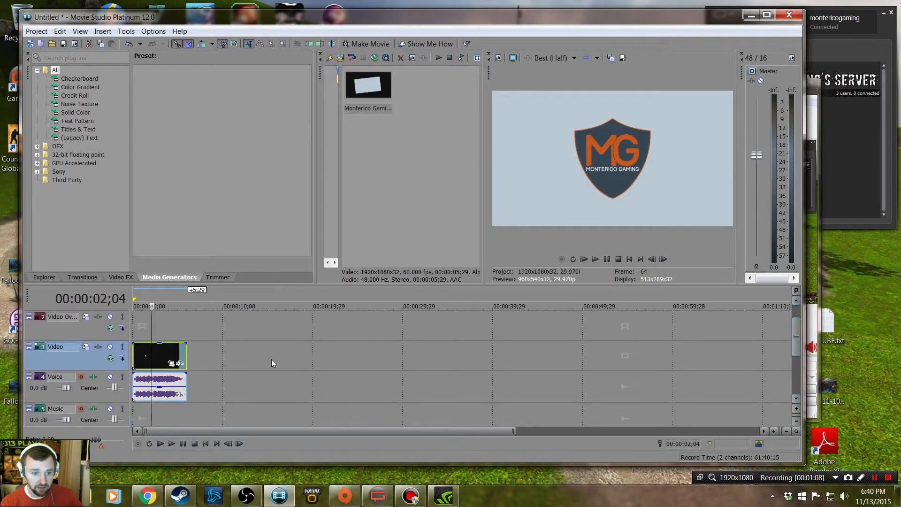
mouse_move(327, 296)
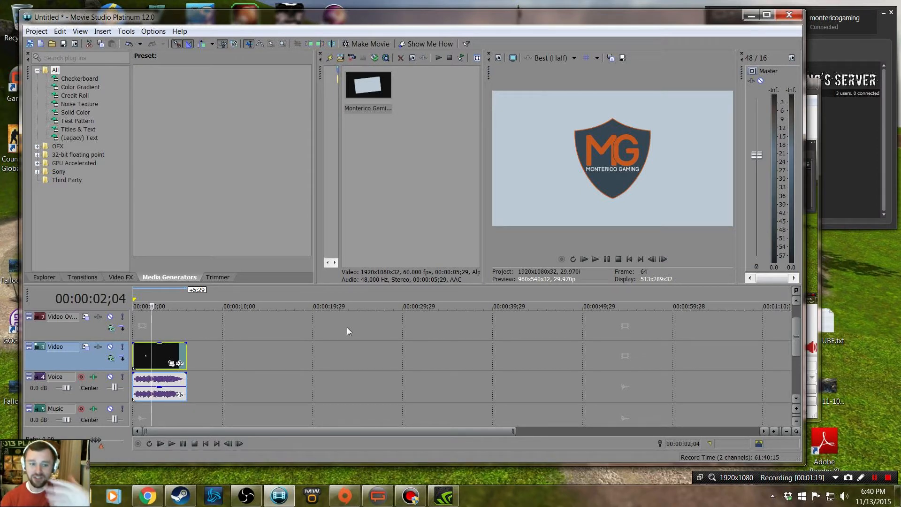
mouse_move(327, 329)
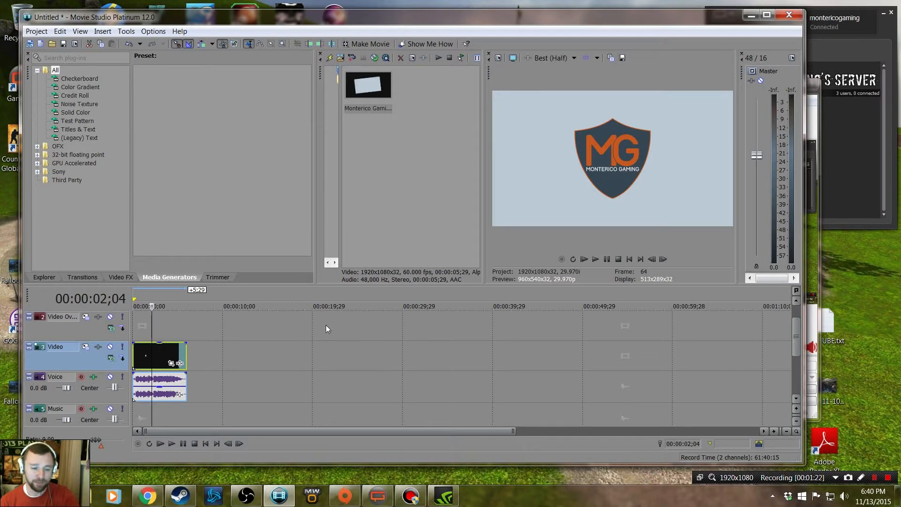
click(36, 31)
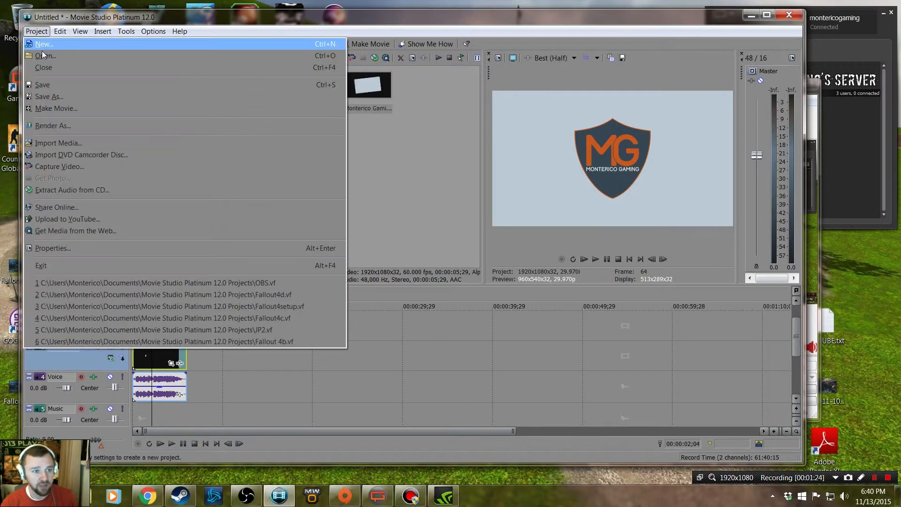
click(44, 55)
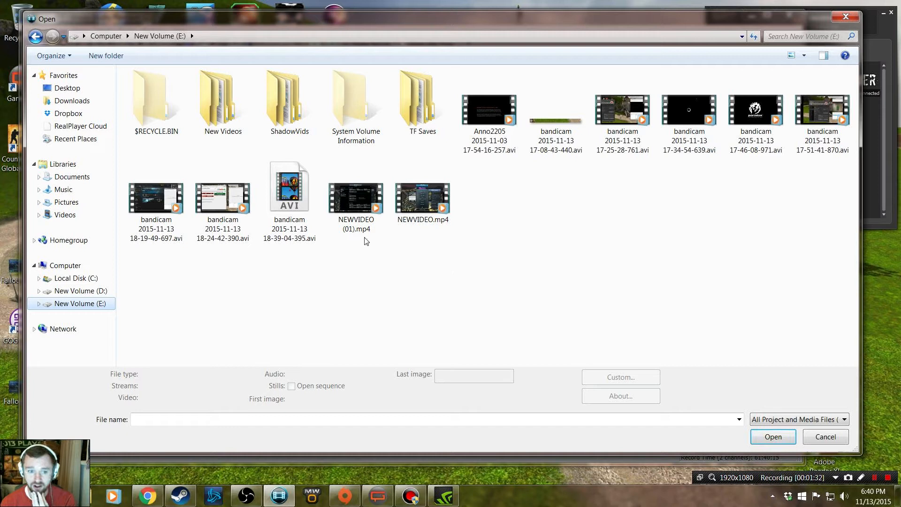
click(223, 200)
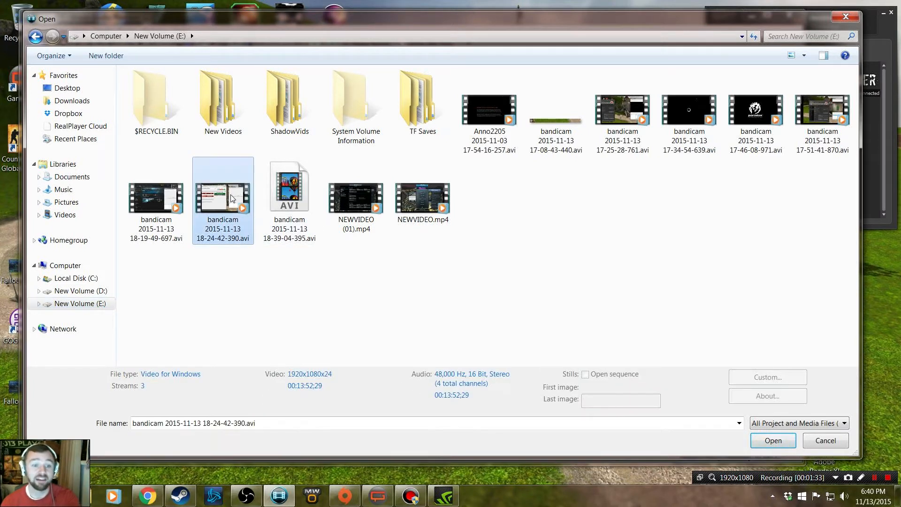
mouse_move(227, 194)
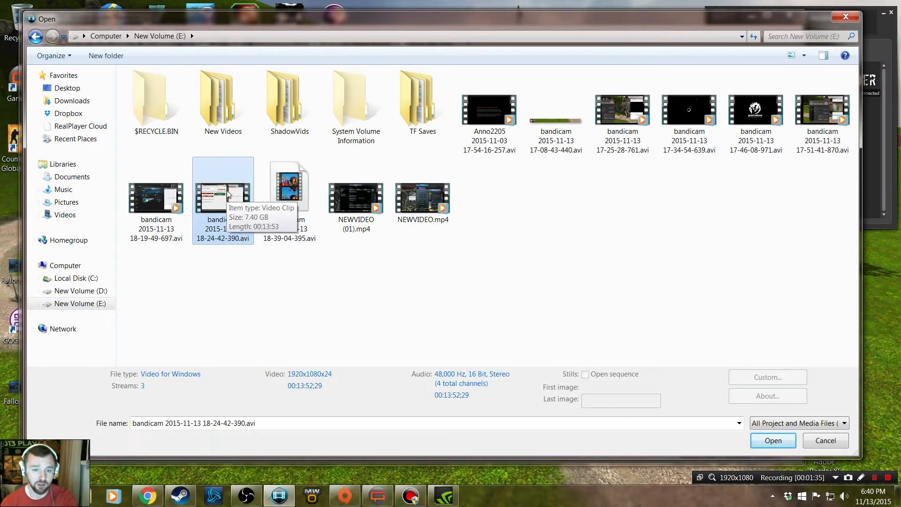
click(355, 190)
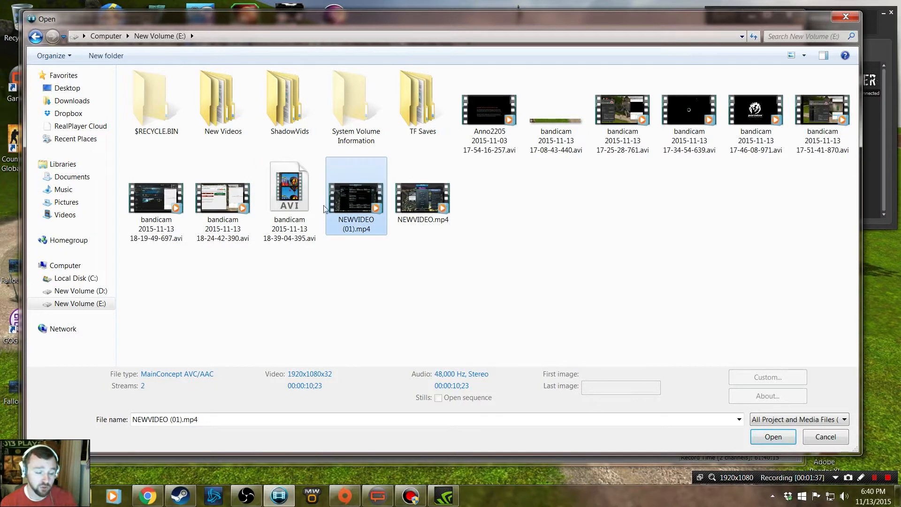
click(772, 437)
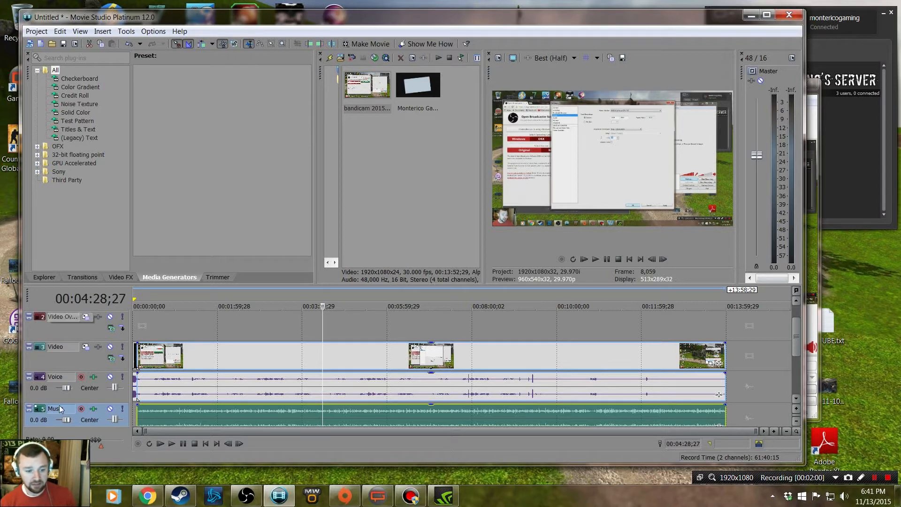
Set the Music track volume to 12.0 dB and the Voice track to 1.3 dB
drag(75, 420, 68, 420)
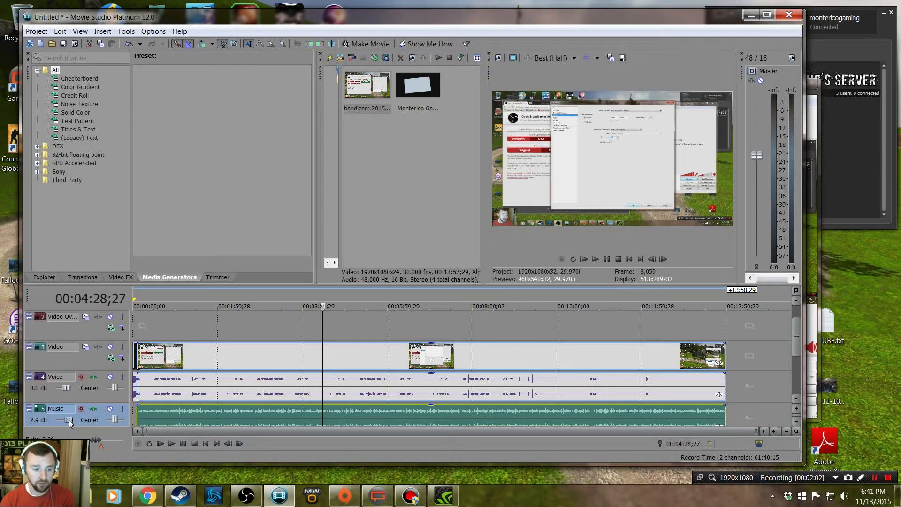
drag(69, 420, 75, 420)
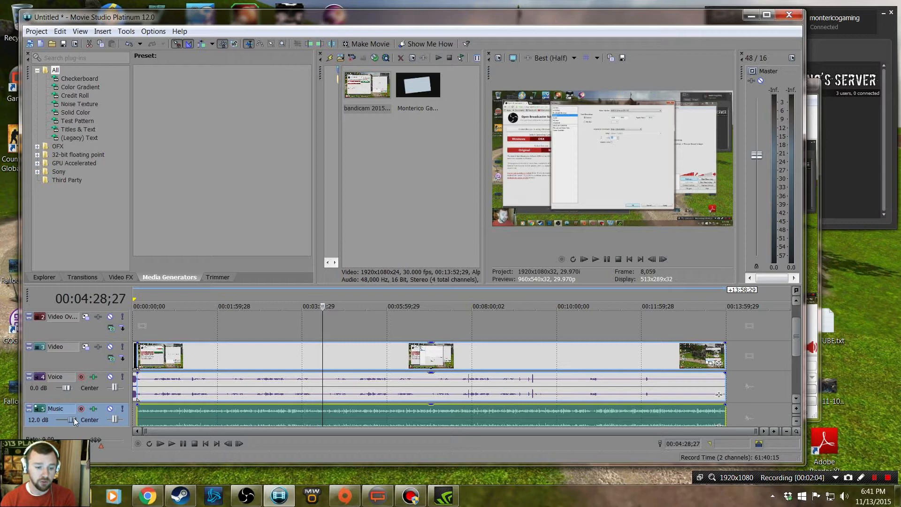
drag(75, 388, 63, 388)
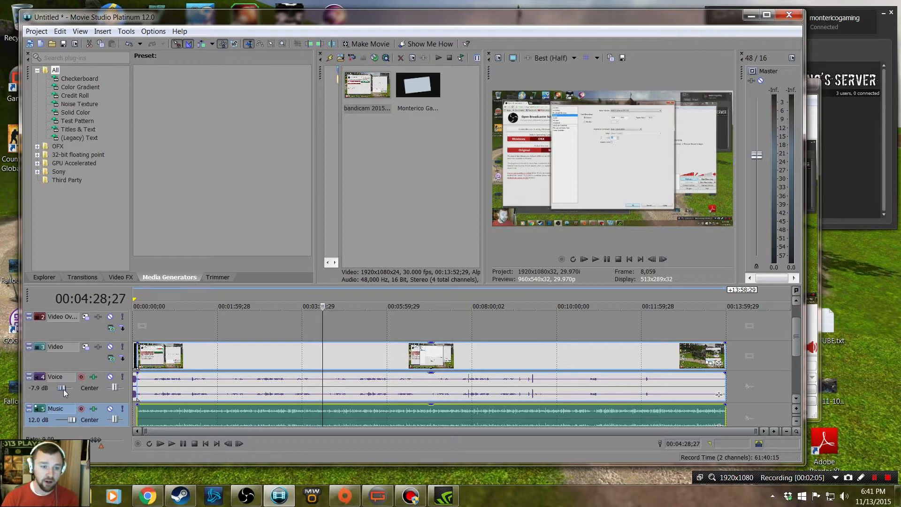
drag(65, 388, 73, 388)
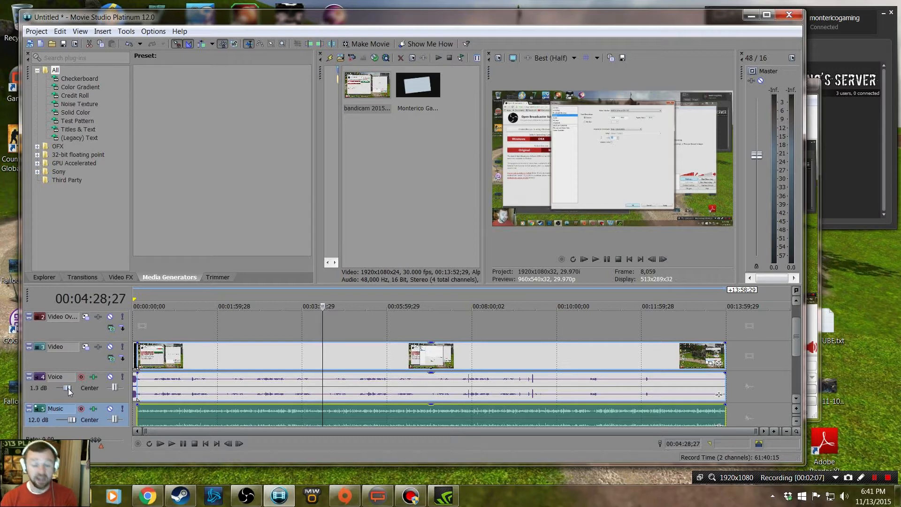
mouse_move(68, 387)
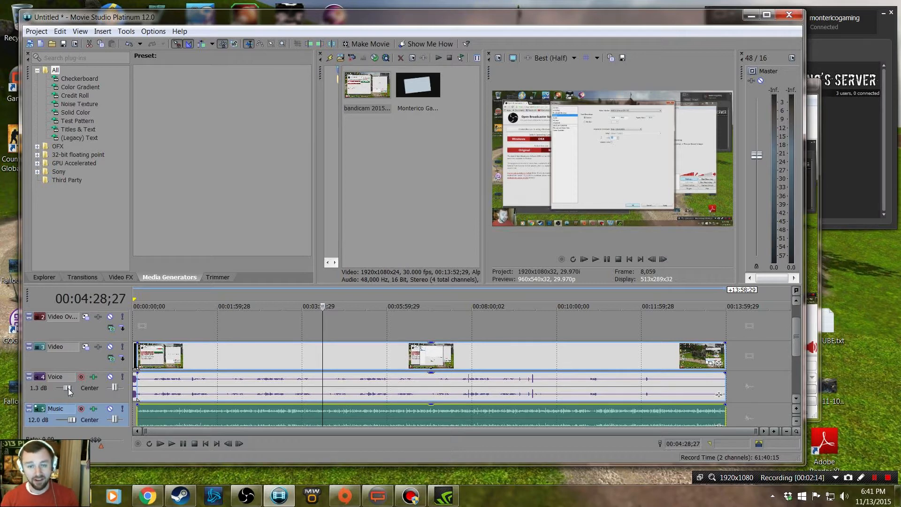
mouse_move(230, 357)
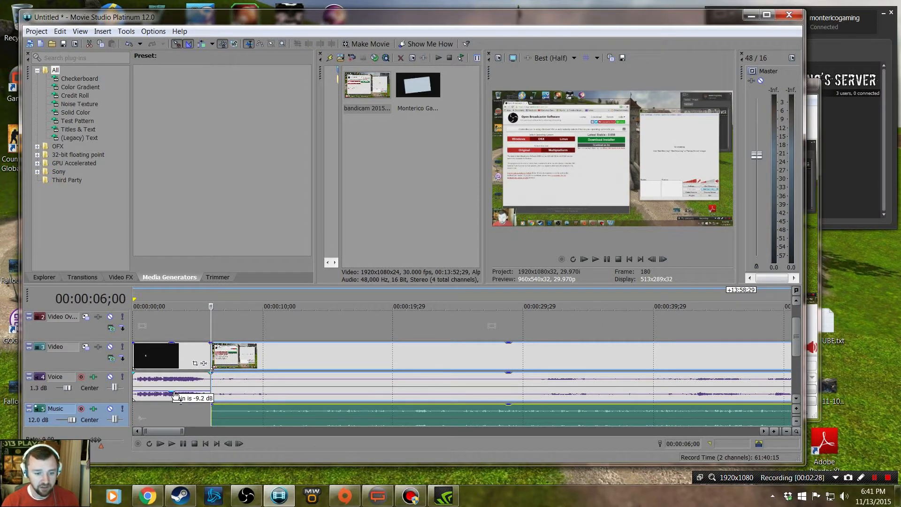
click(161, 443)
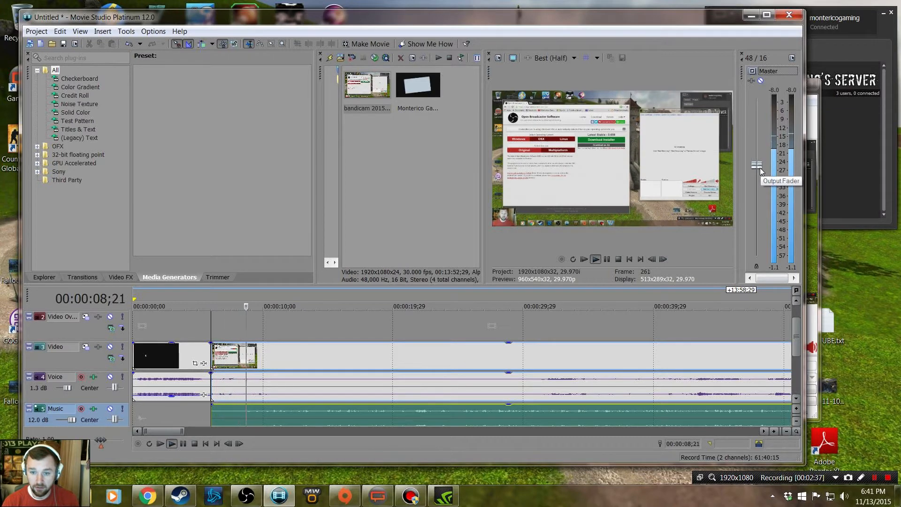
click(171, 443)
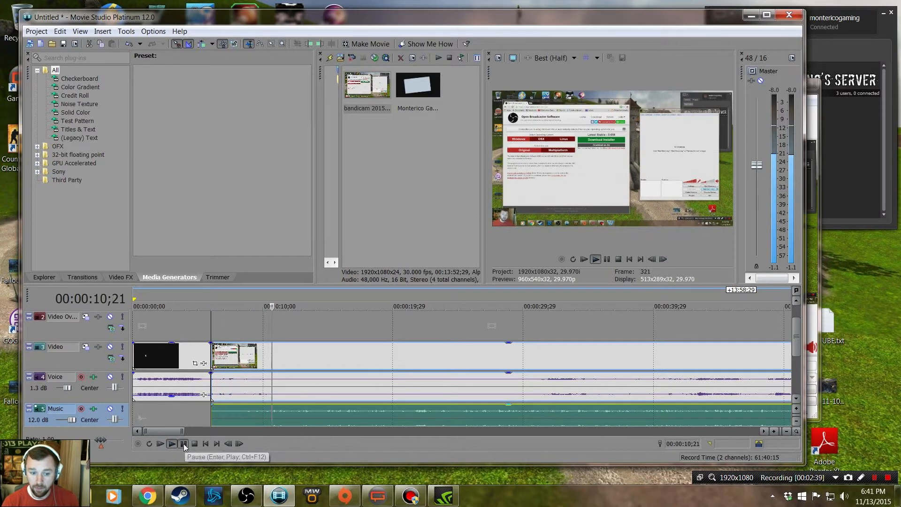
click(171, 444)
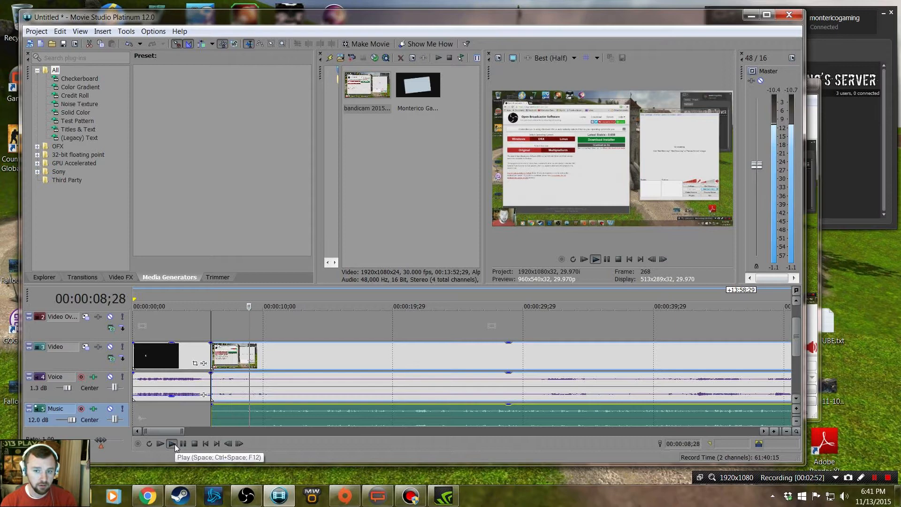
click(172, 444)
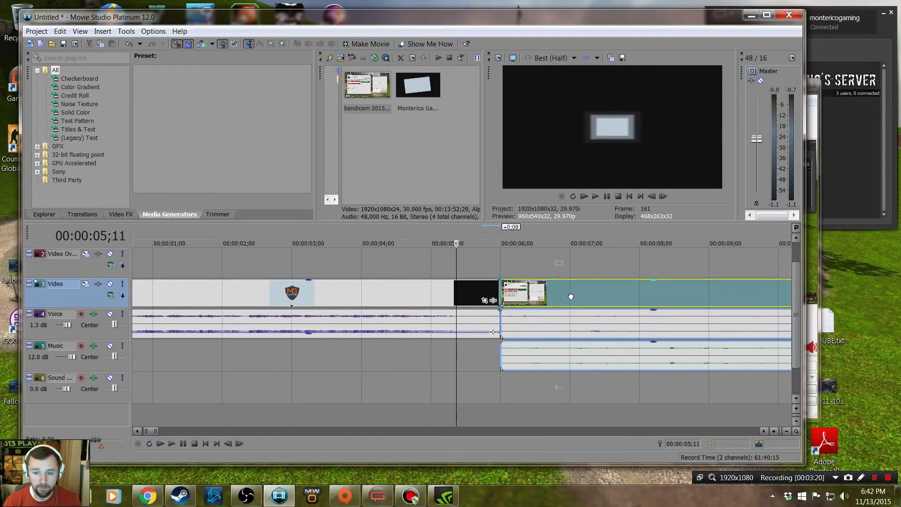
Preview the intro, then overlap the gameplay event onto the logo intro to lengthen their crossfade
click(184, 443)
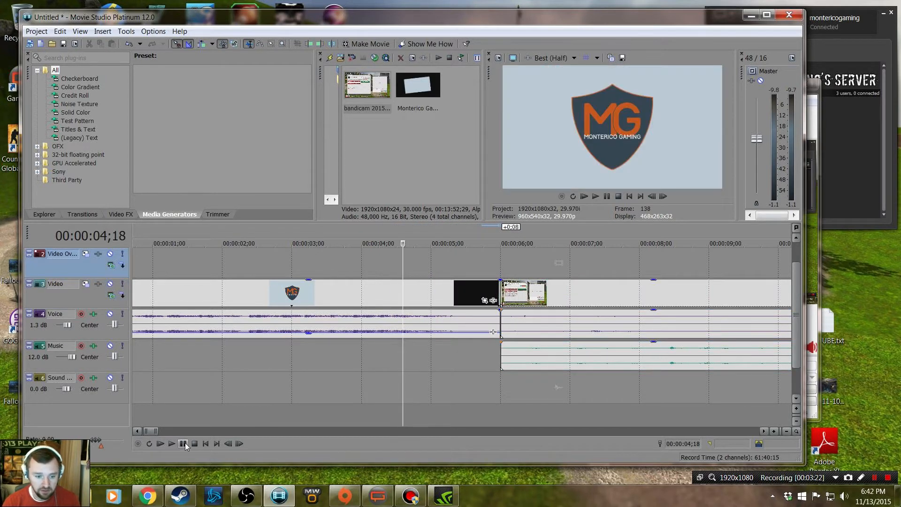
click(171, 443)
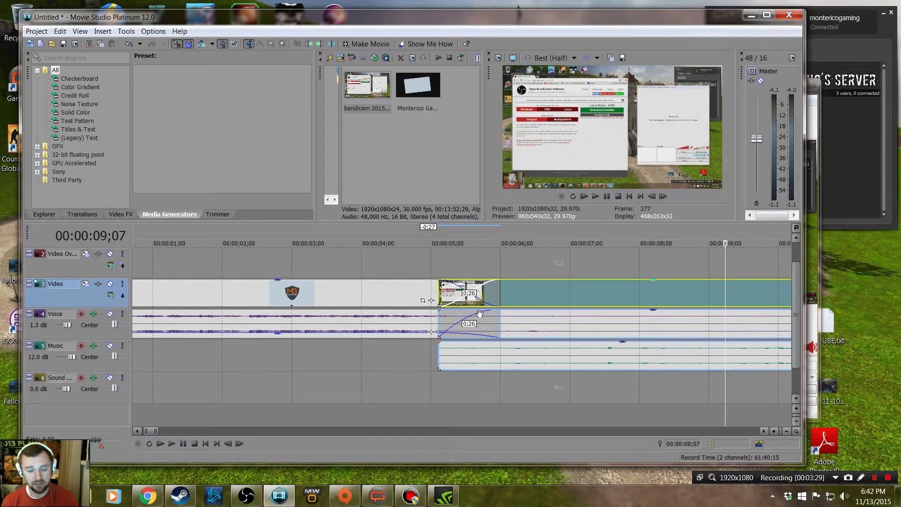
click(160, 443)
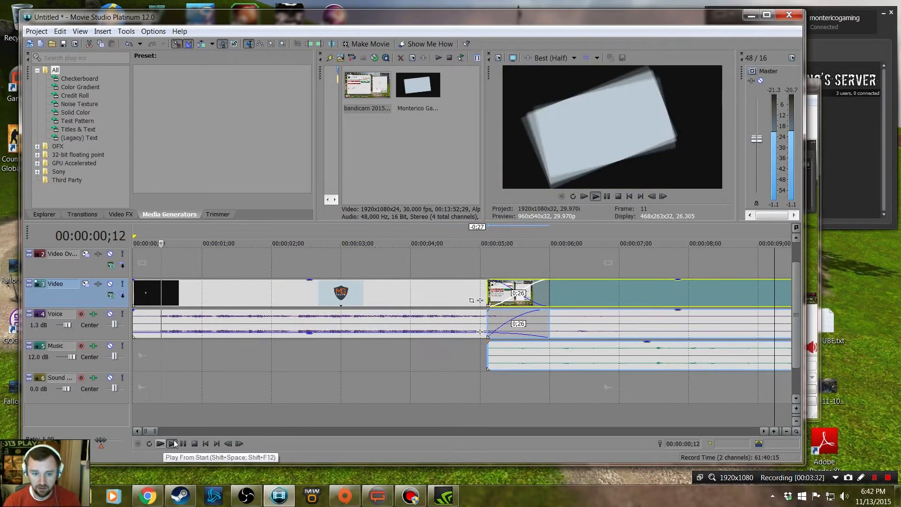
click(171, 443)
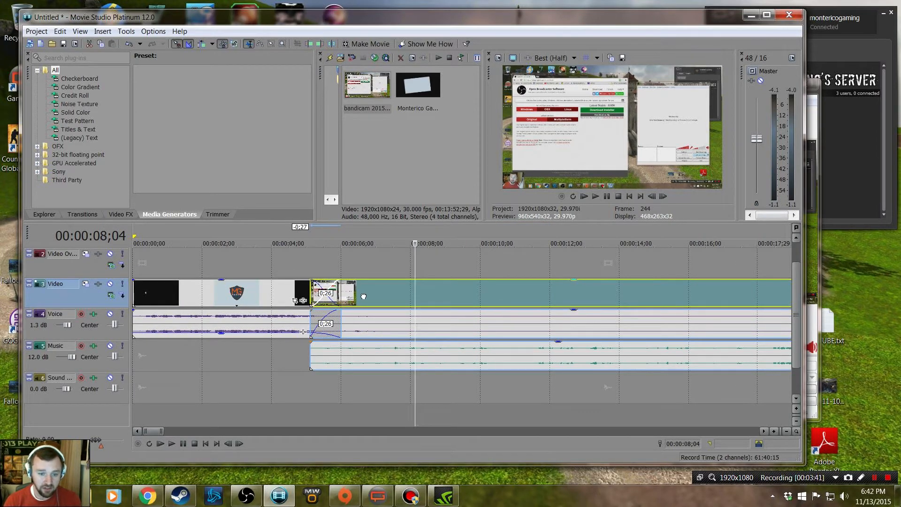
drag(315, 293, 301, 293)
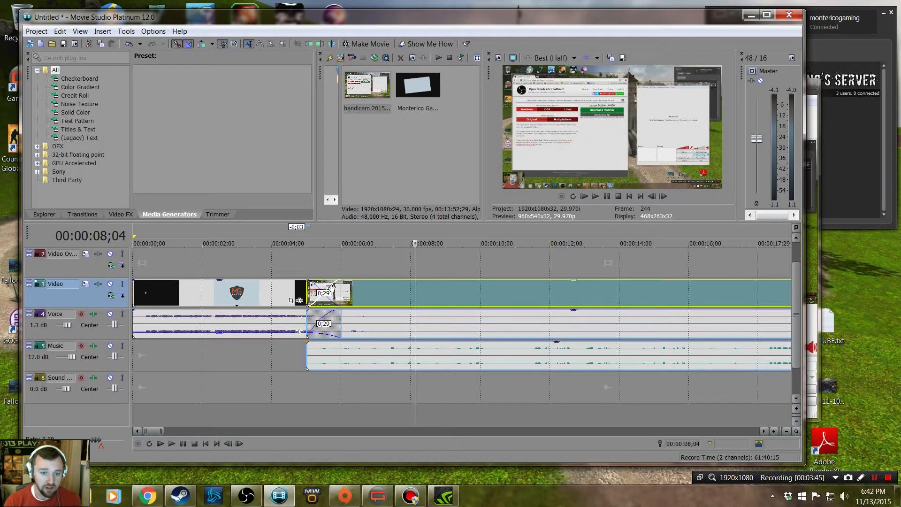
scroll(down, 3)
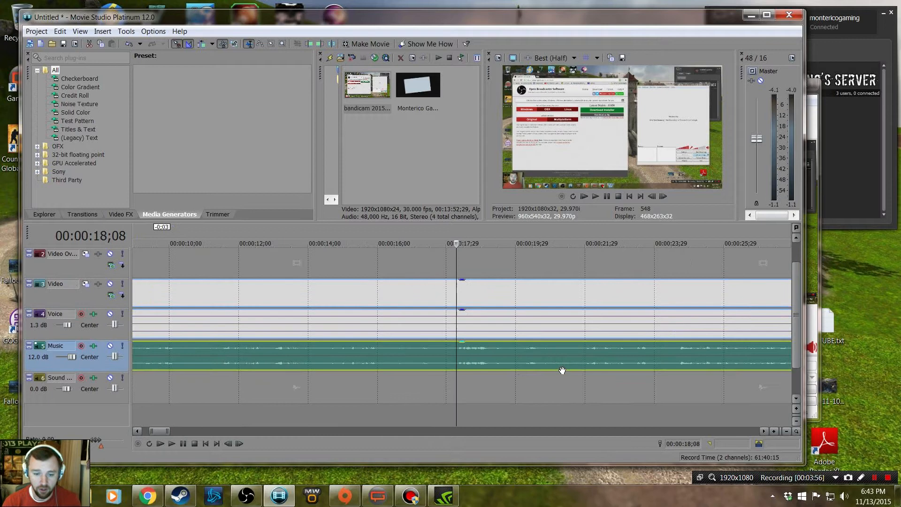
mouse_move(490, 365)
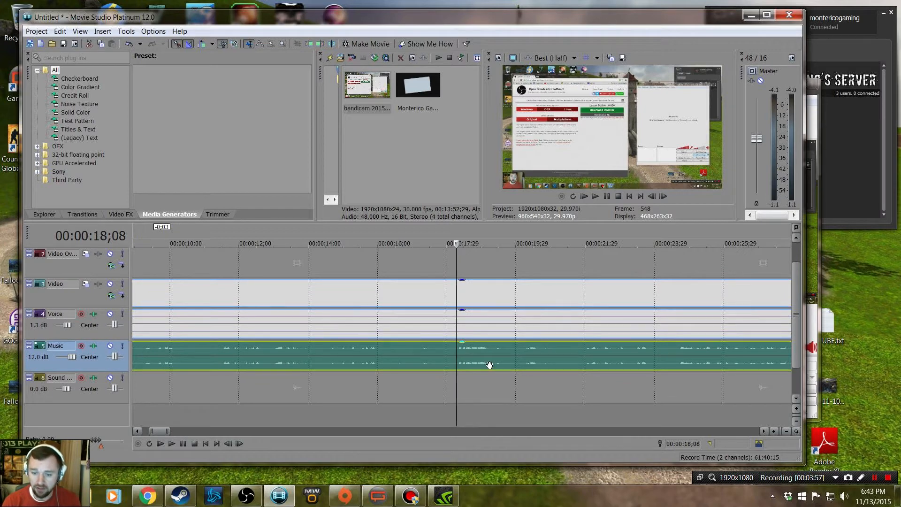
Play and pause around the 18-second mark to locate the cut point for the split
click(596, 196)
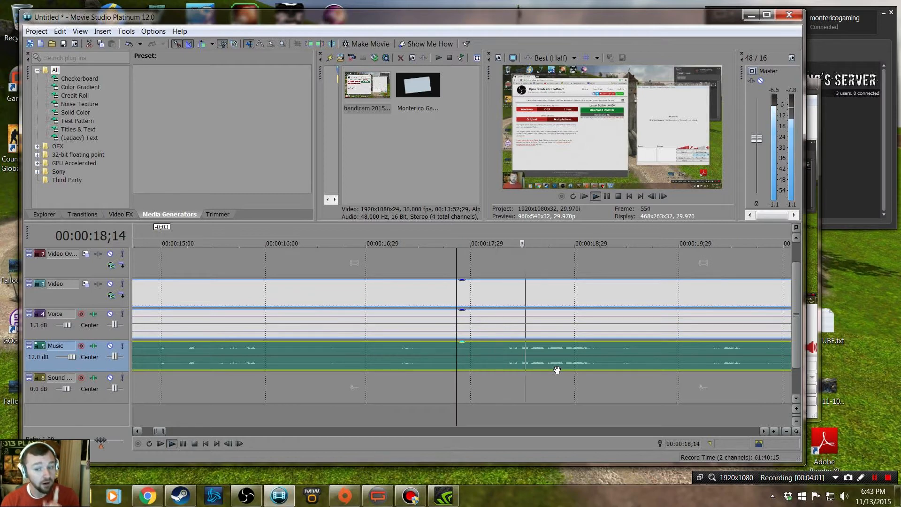
click(171, 443)
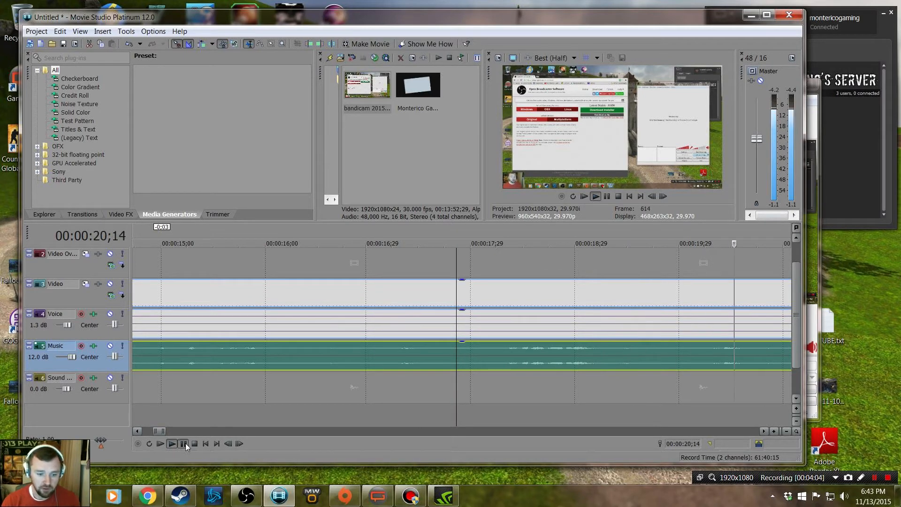
click(171, 443)
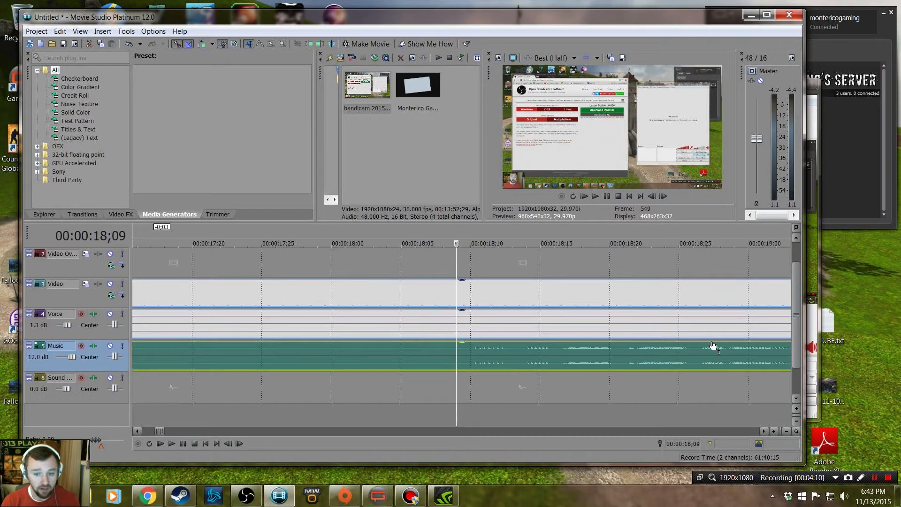
click(171, 443)
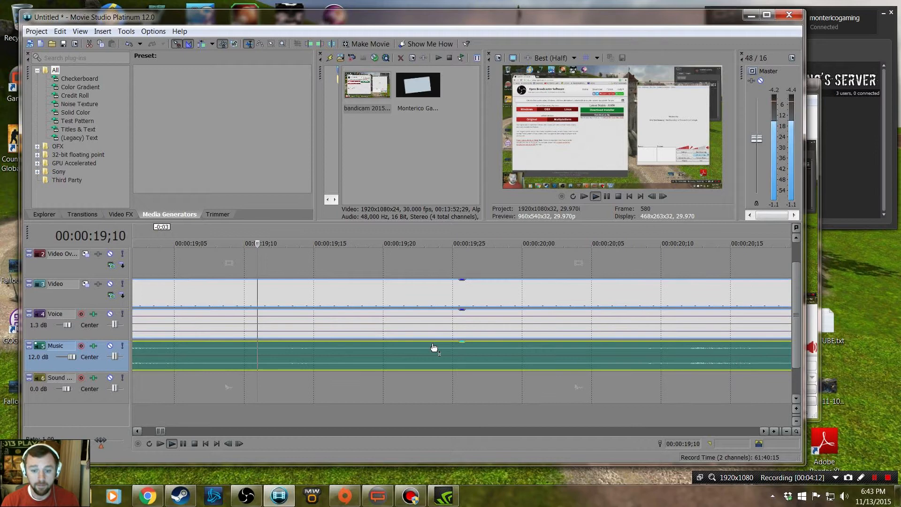
click(171, 444)
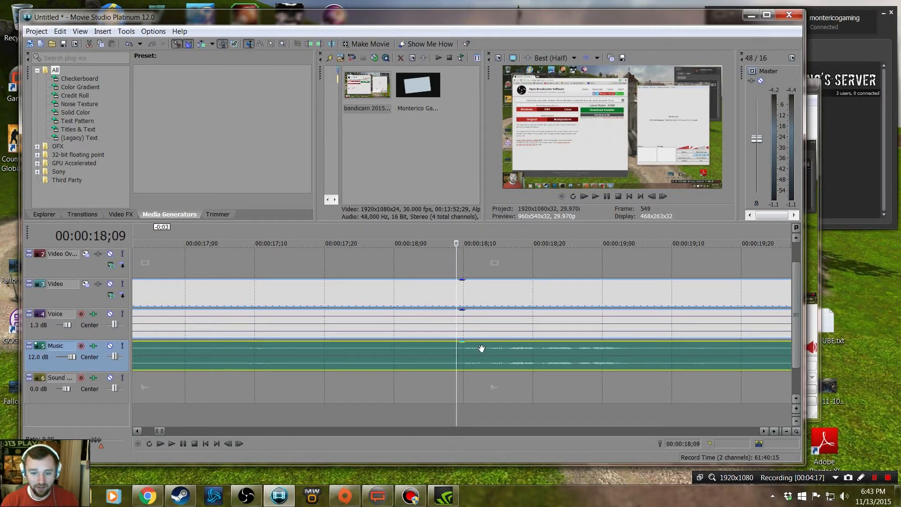
mouse_move(517, 369)
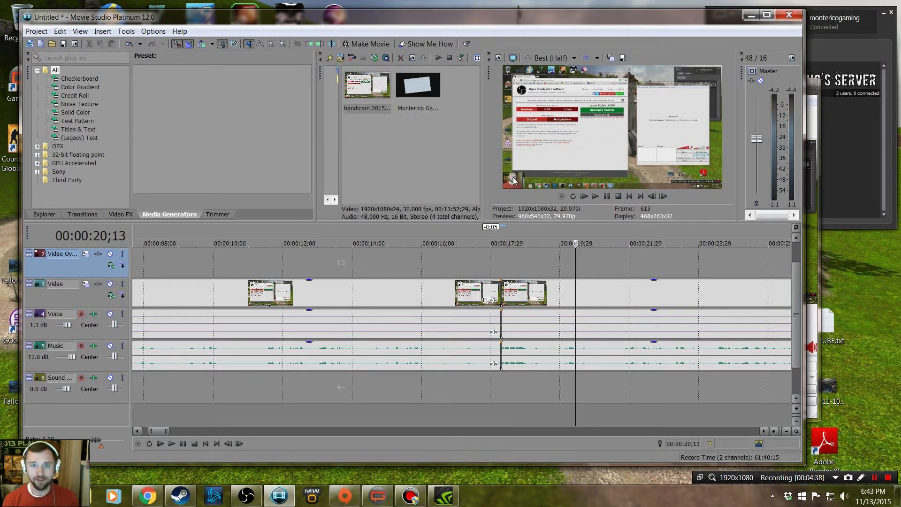
mouse_move(556, 240)
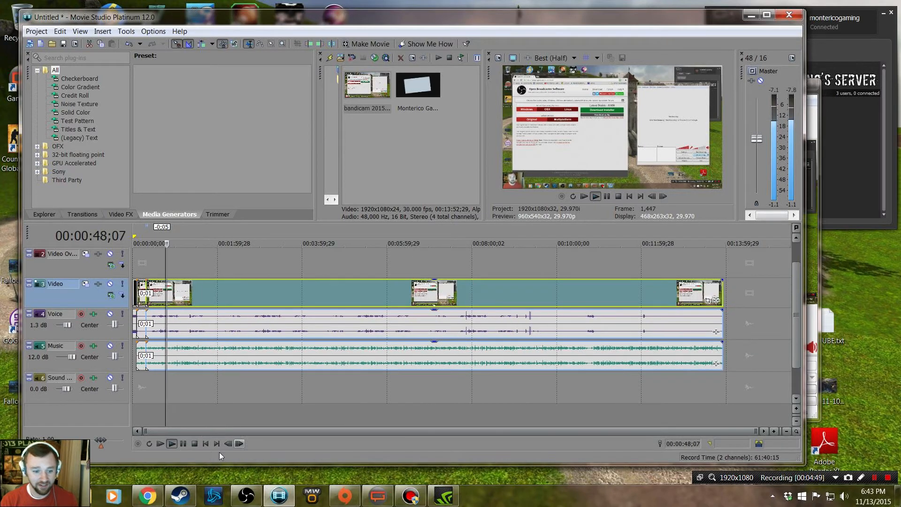
click(171, 443)
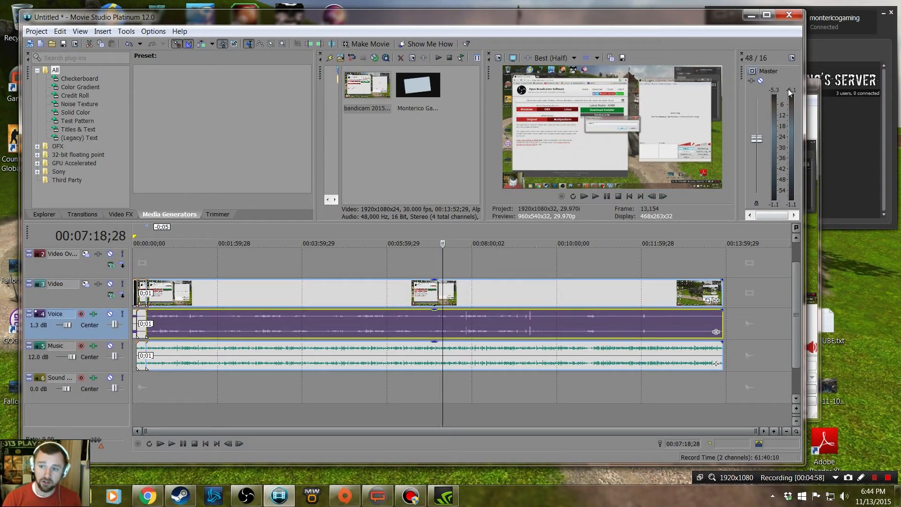
mouse_move(786, 104)
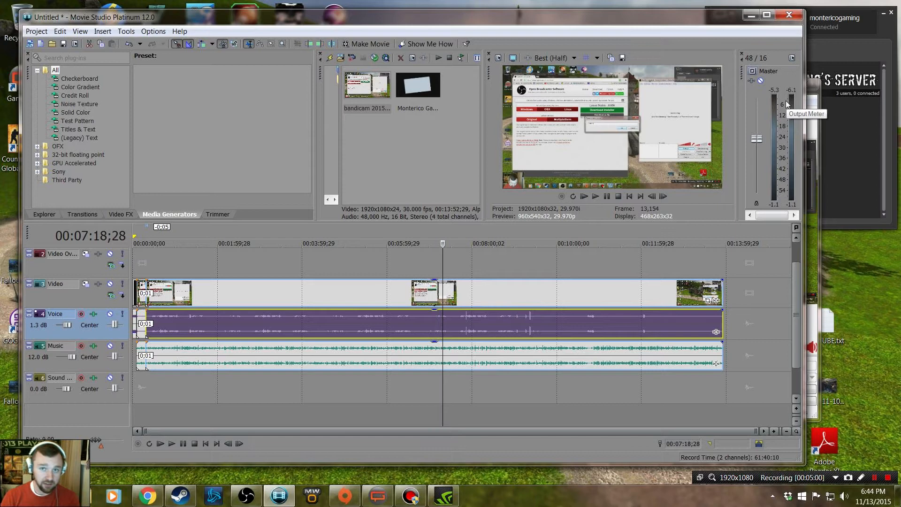
mouse_move(780, 119)
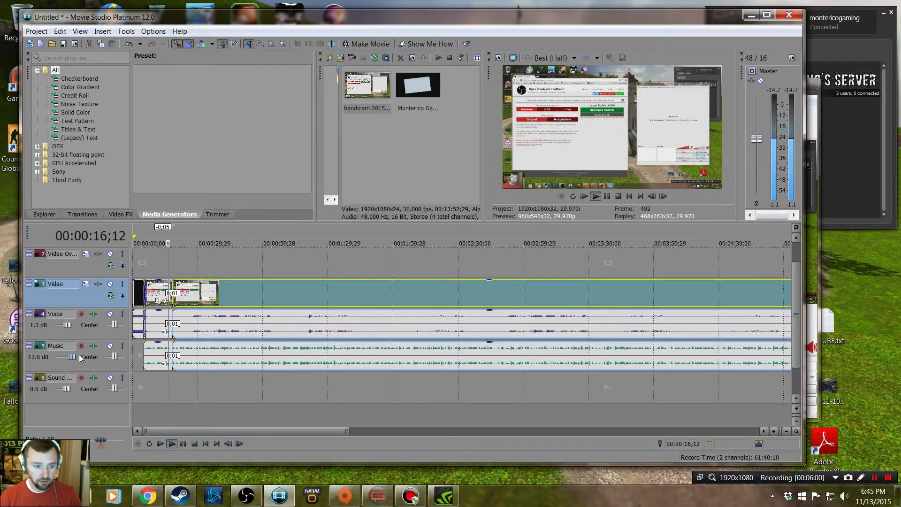
mouse_move(73, 357)
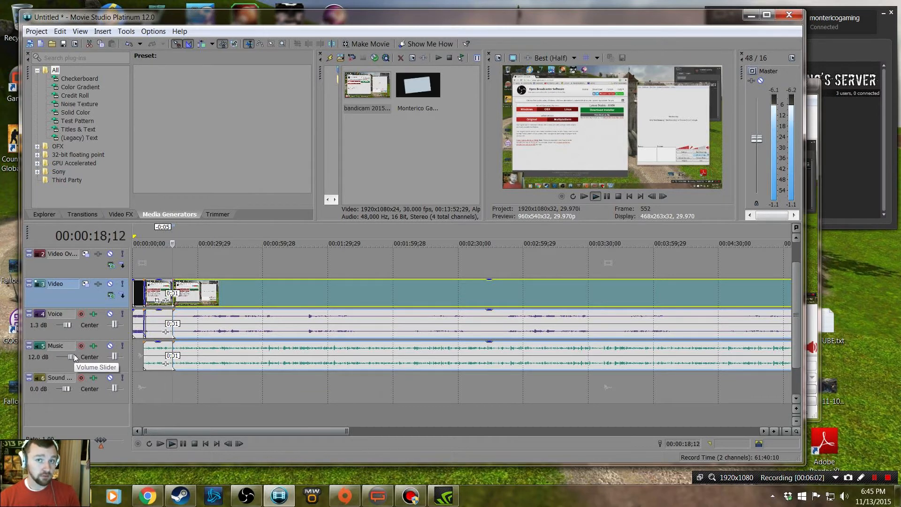
click(171, 443)
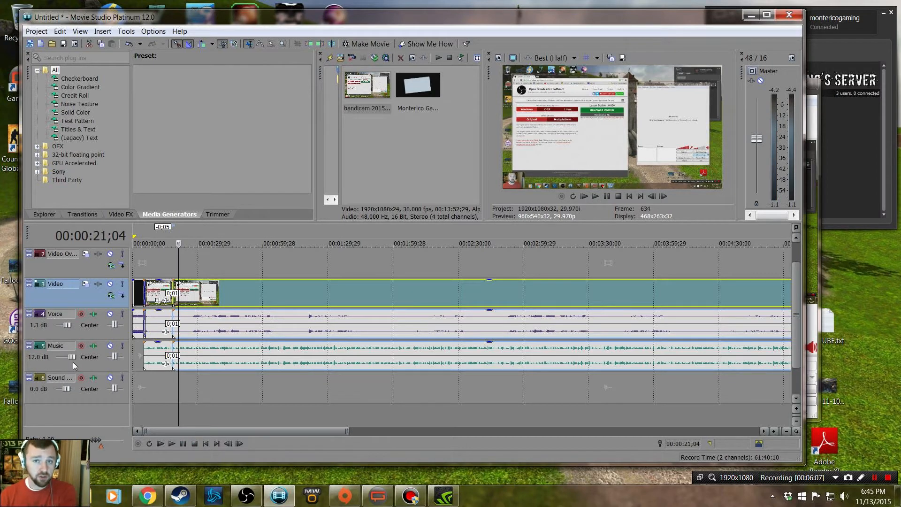
double_click(60, 378)
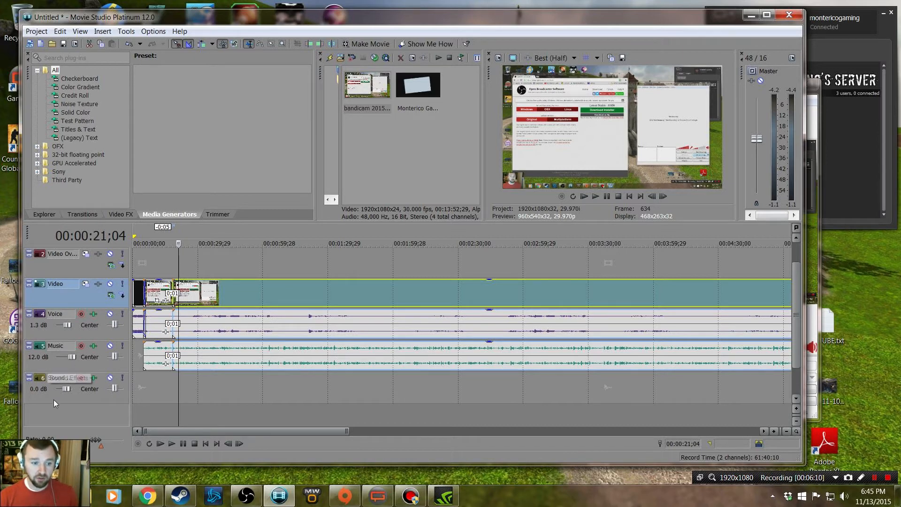
mouse_move(431, 315)
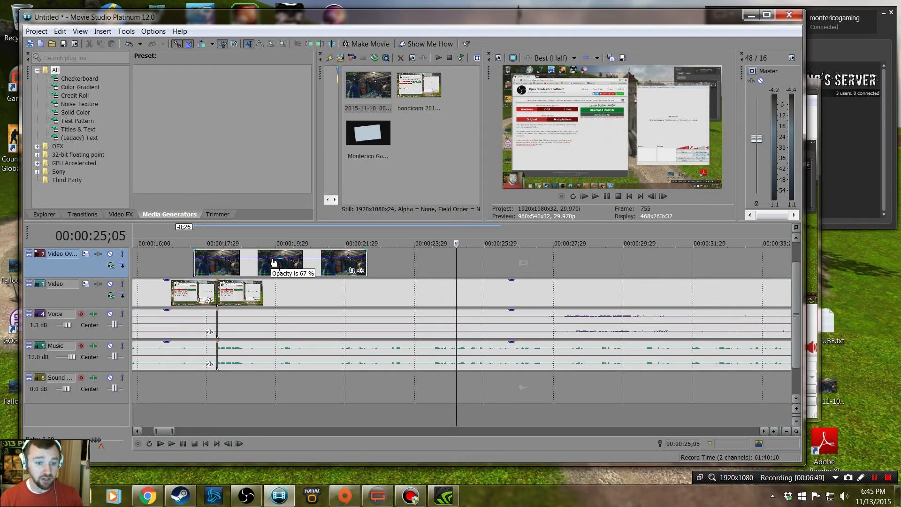
Lower the overlay picture's opacity to about 67%
drag(273, 263, 279, 267)
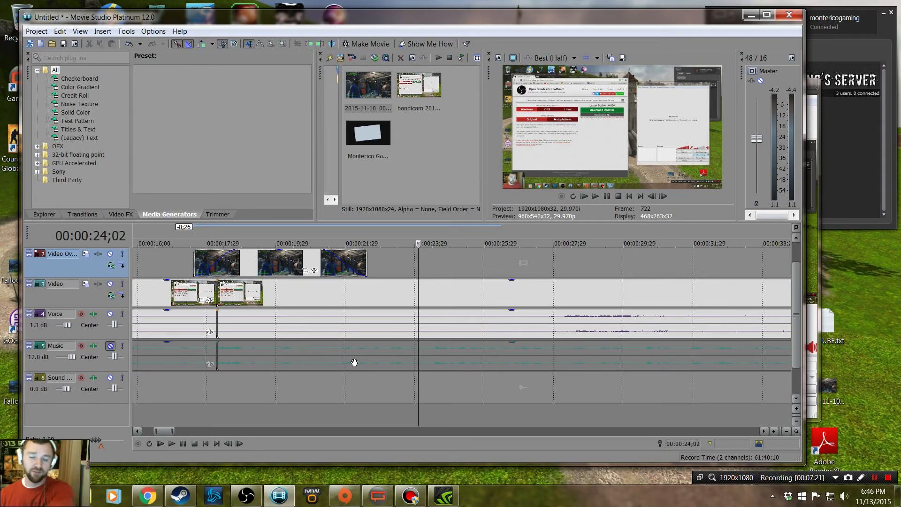
click(171, 443)
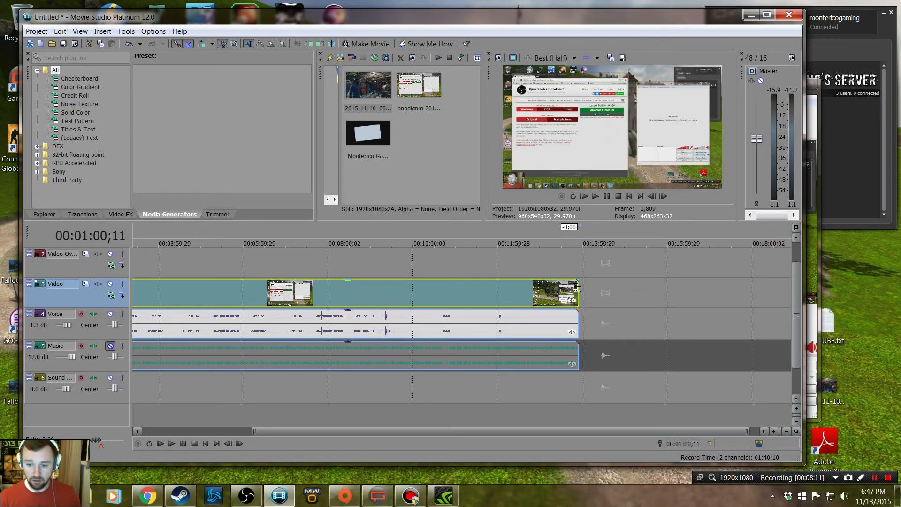
mouse_move(575, 299)
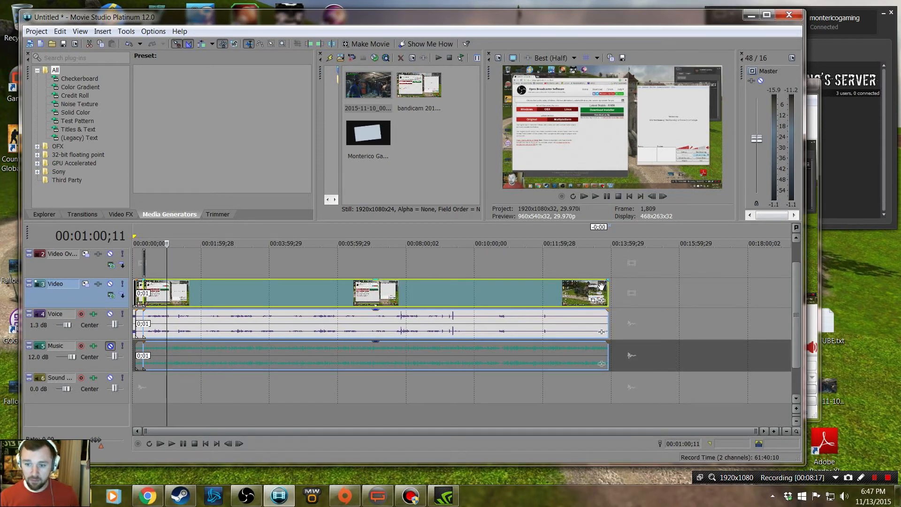
mouse_move(602, 293)
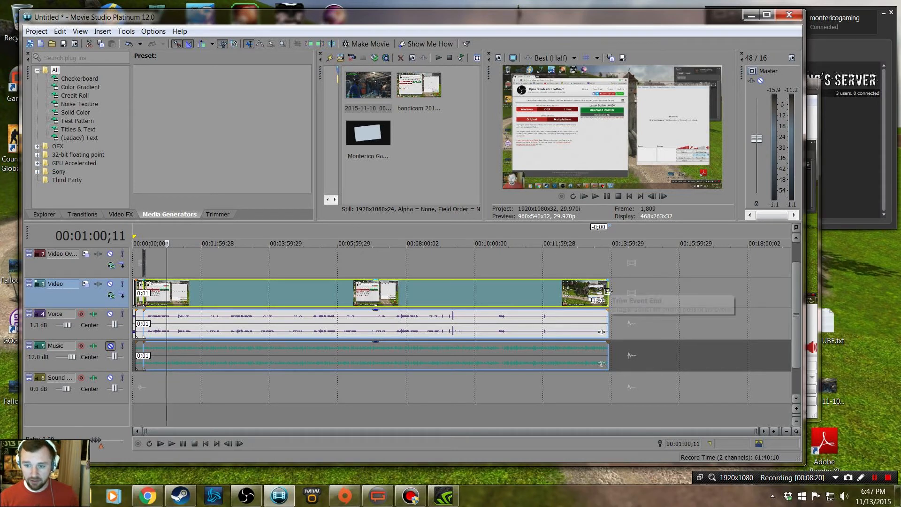
mouse_move(604, 300)
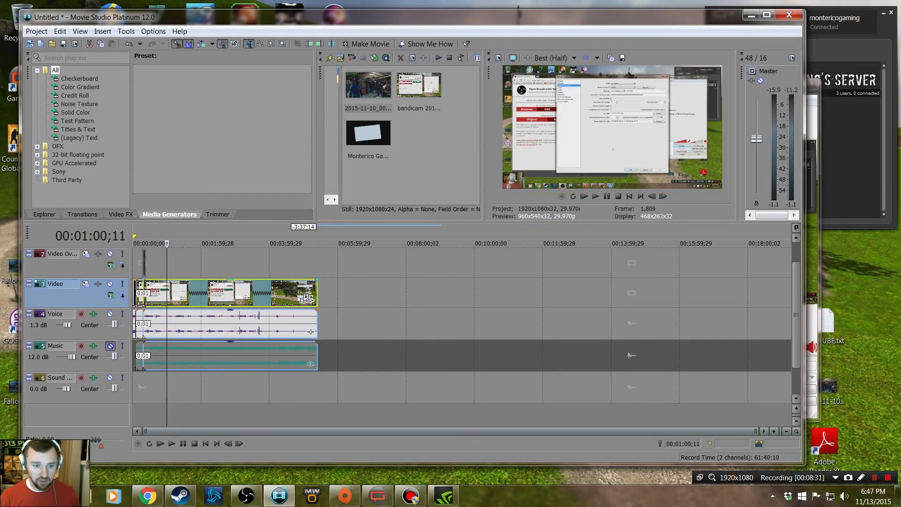
Extend the overlap of the gameplay event over the intro on the timeline
drag(315, 293, 276, 293)
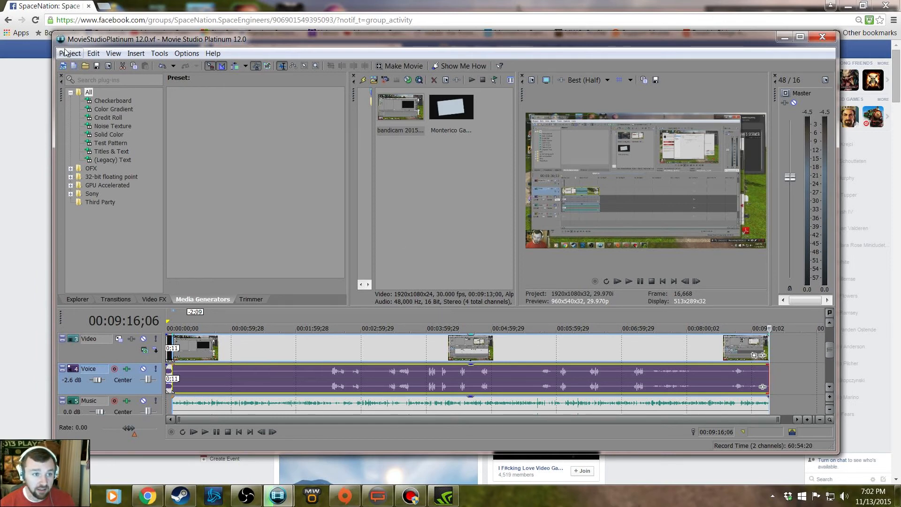
In Render As, toggle the full format list and inspect the Monte 60 template's settings without changing them
click(68, 52)
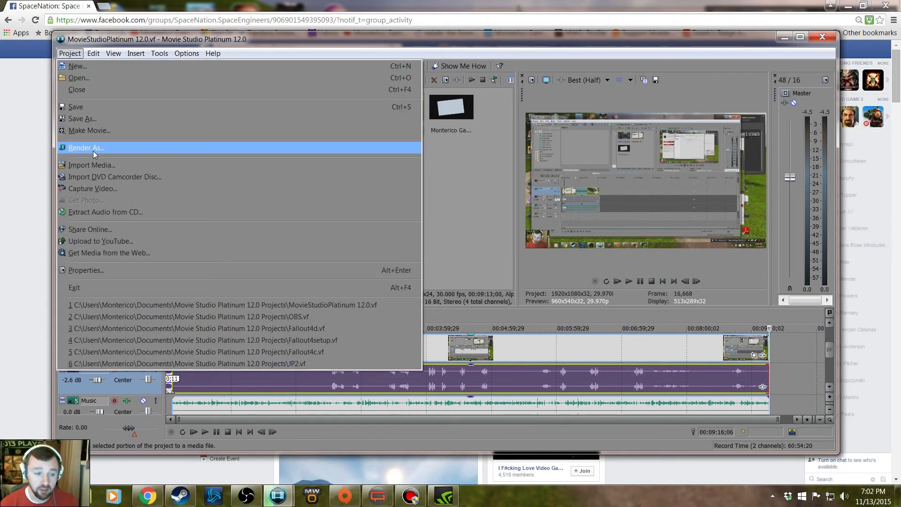
click(86, 147)
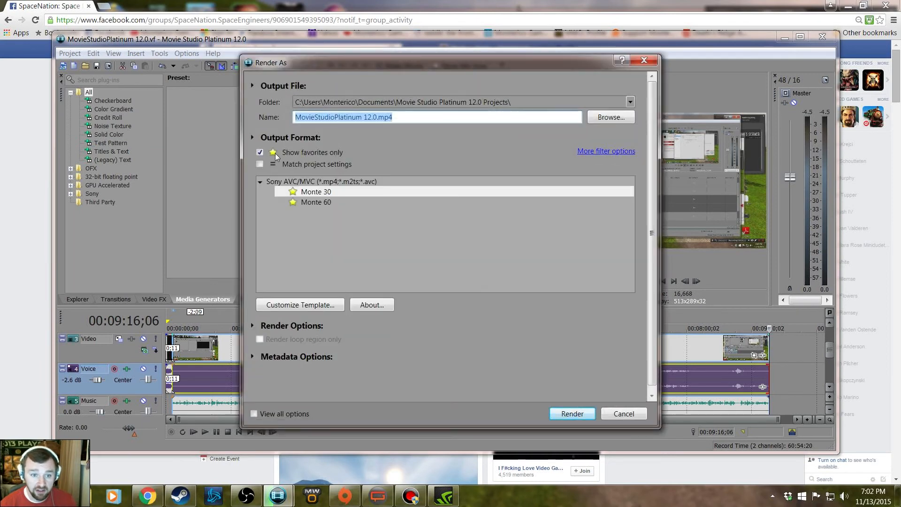
click(260, 152)
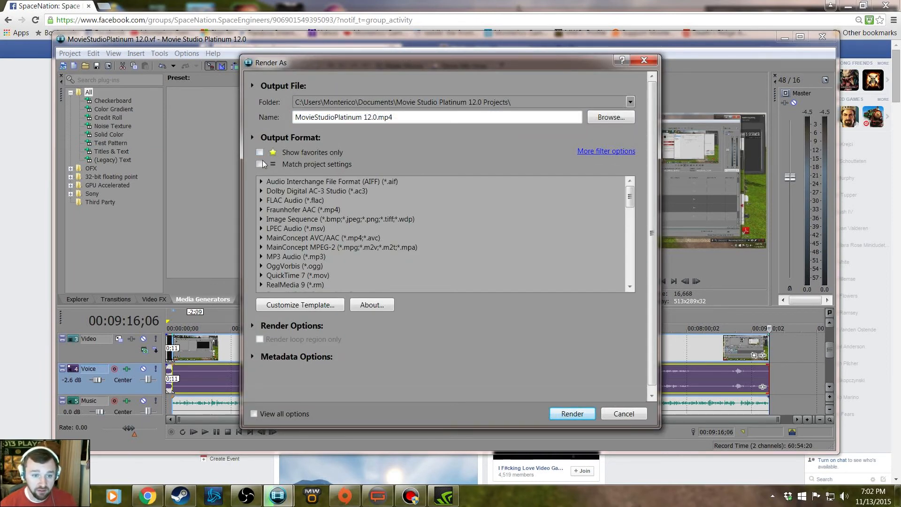
click(260, 152)
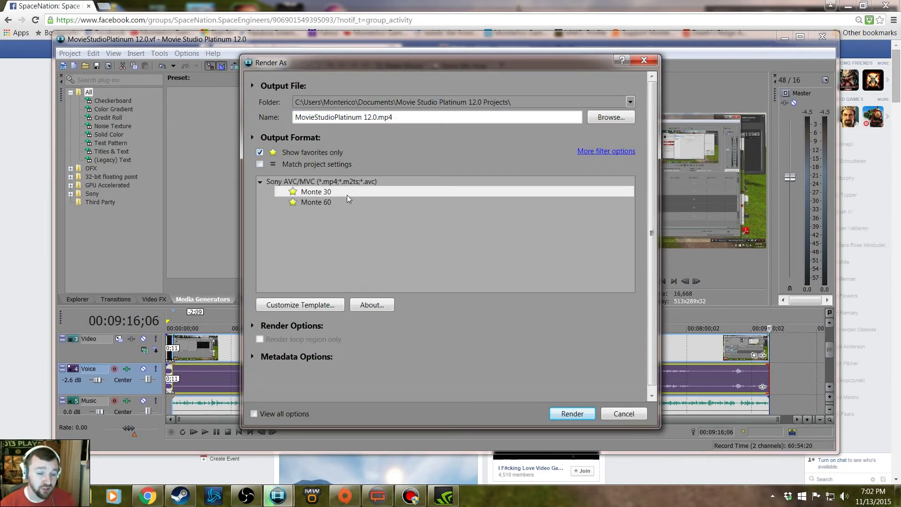
click(316, 202)
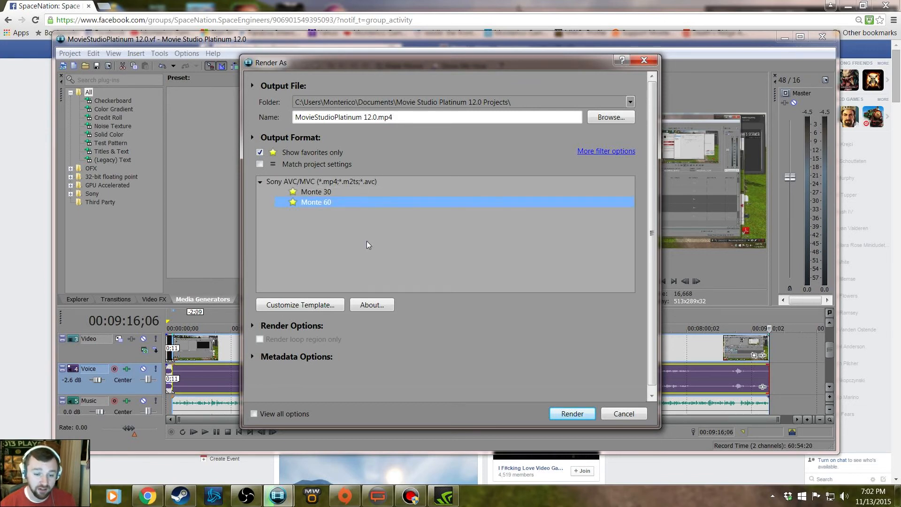
click(299, 304)
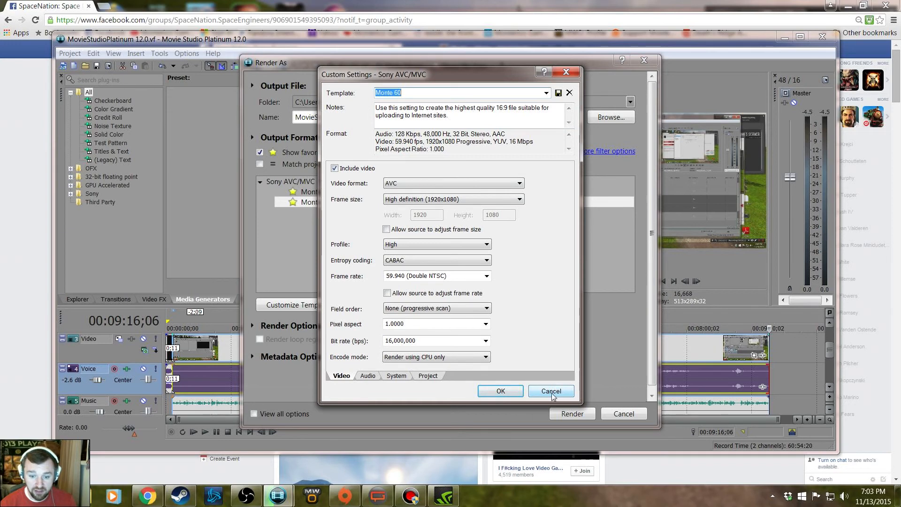
click(551, 390)
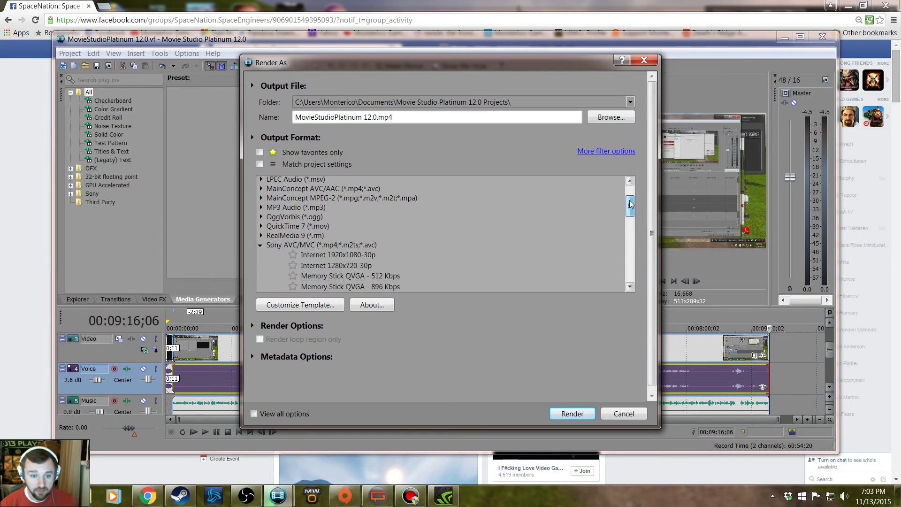
Try the Internet 1920x1080-30p template, then settle on Sony AVC/MVC Monte 30 for MovieStudioPlatinum 12.0.mp4
scroll(down, 3)
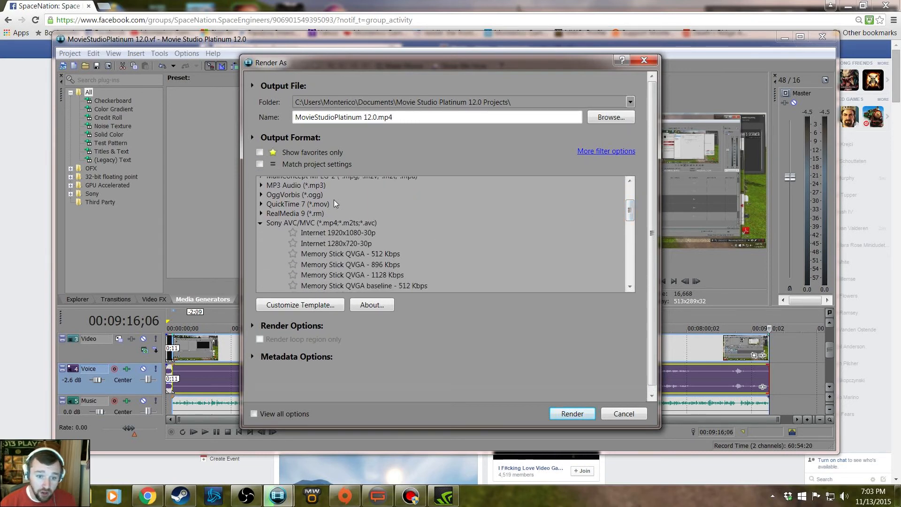
click(339, 232)
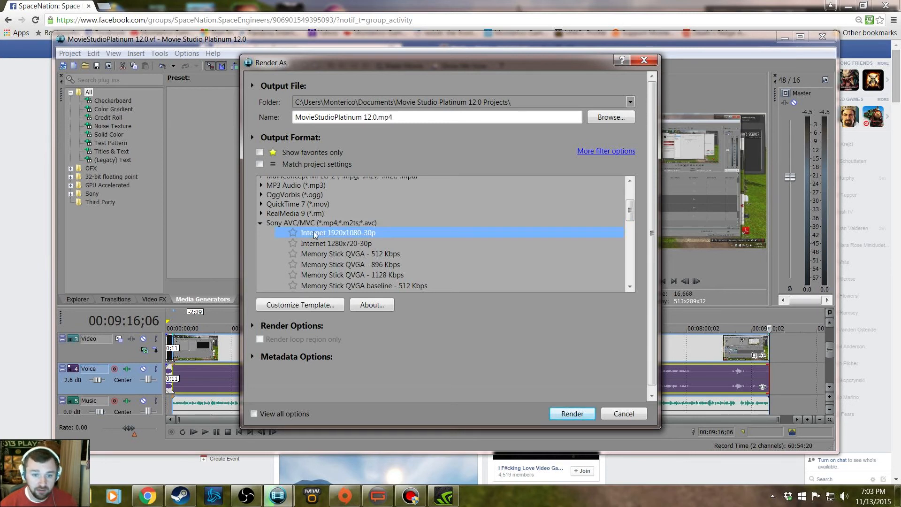
mouse_move(616, 224)
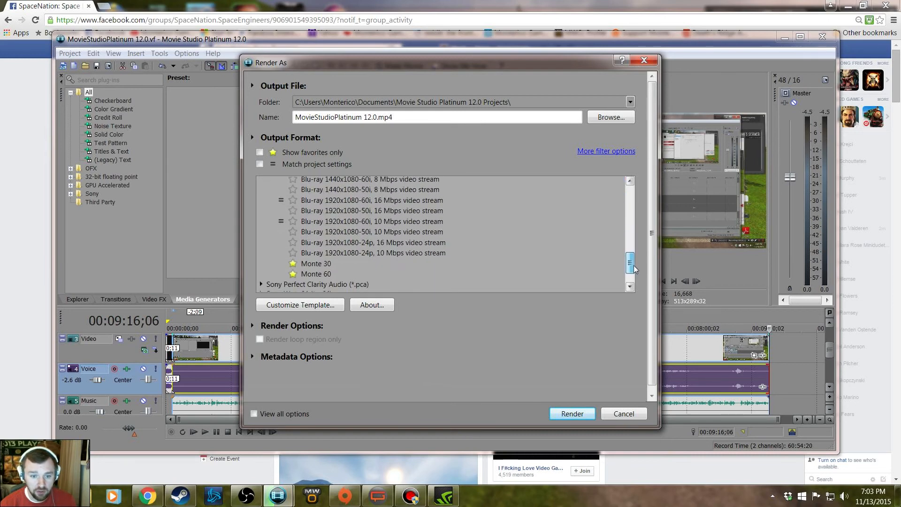
scroll(down, 3)
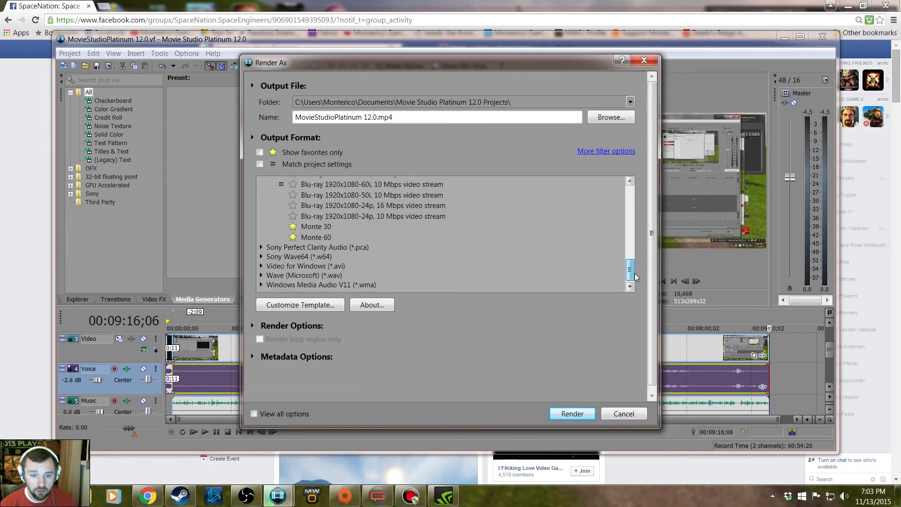
click(315, 220)
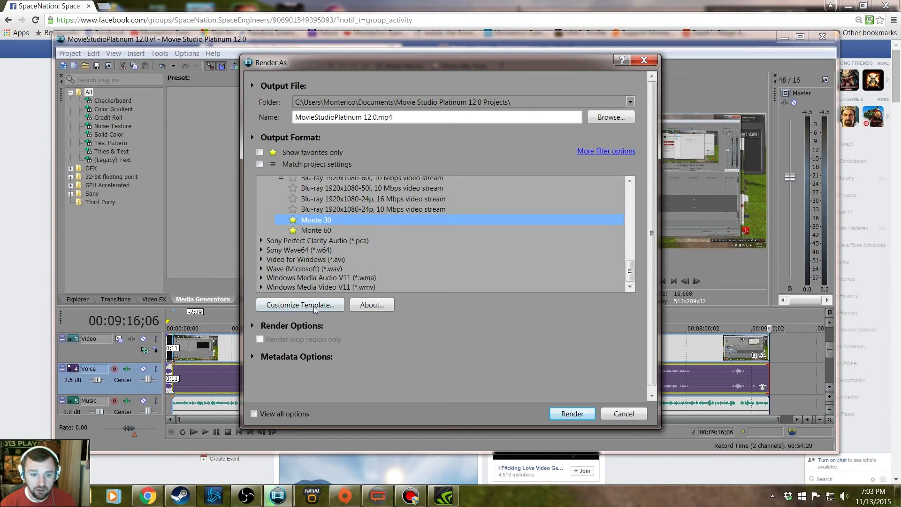
Customize the Monte 30 template to a 30 fps frame rate and select it for the MP4 render
click(299, 304)
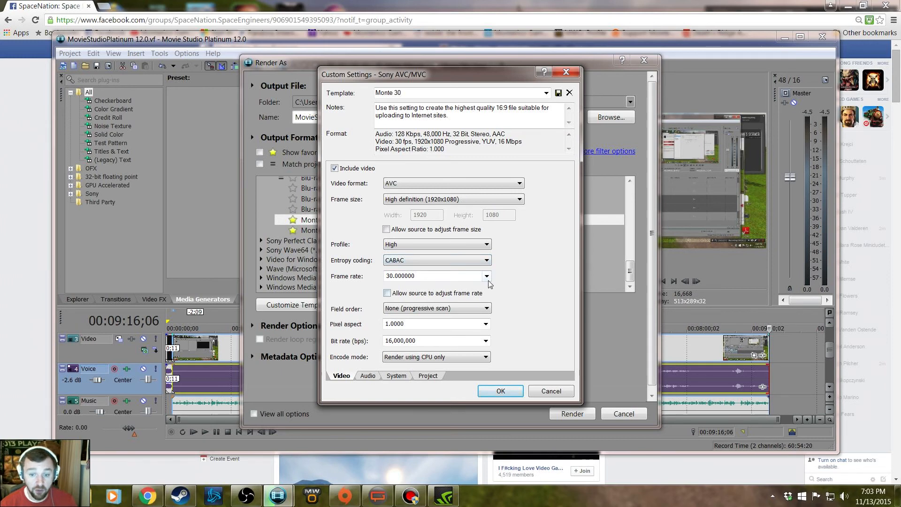
click(486, 276)
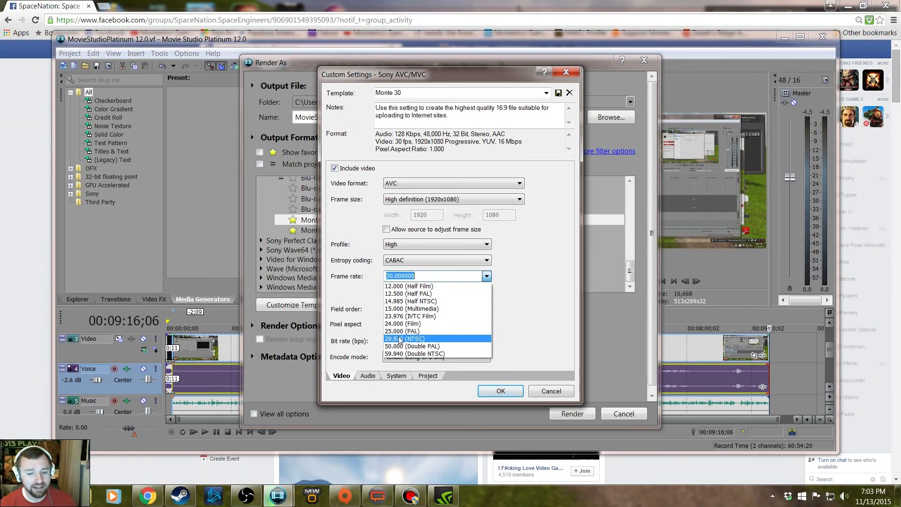
mouse_move(414, 344)
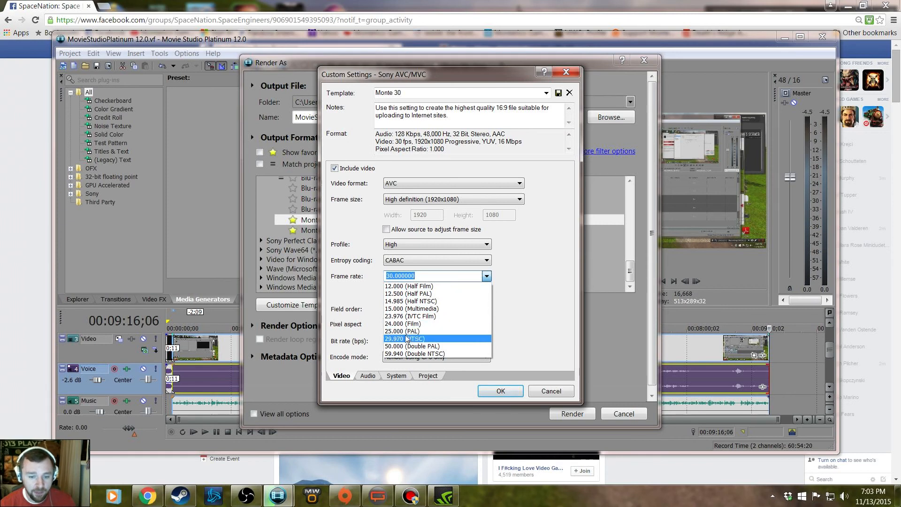
click(406, 338)
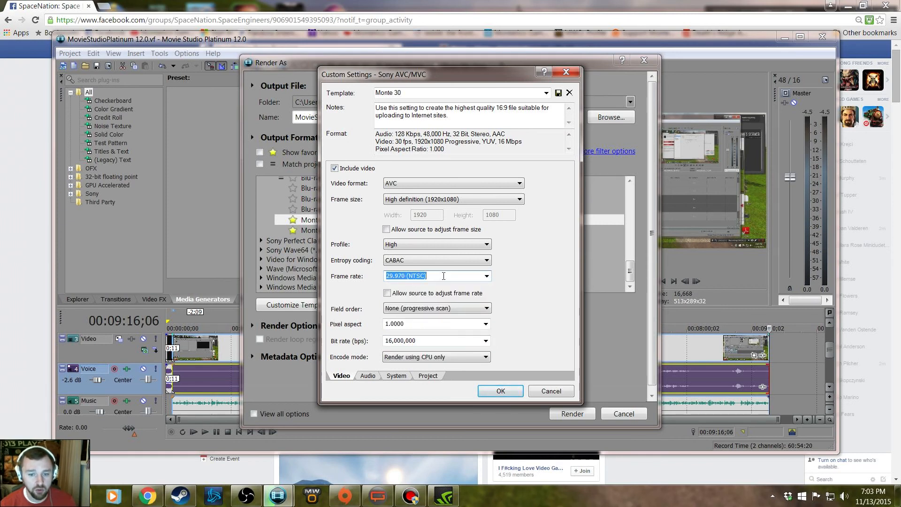
text(30)
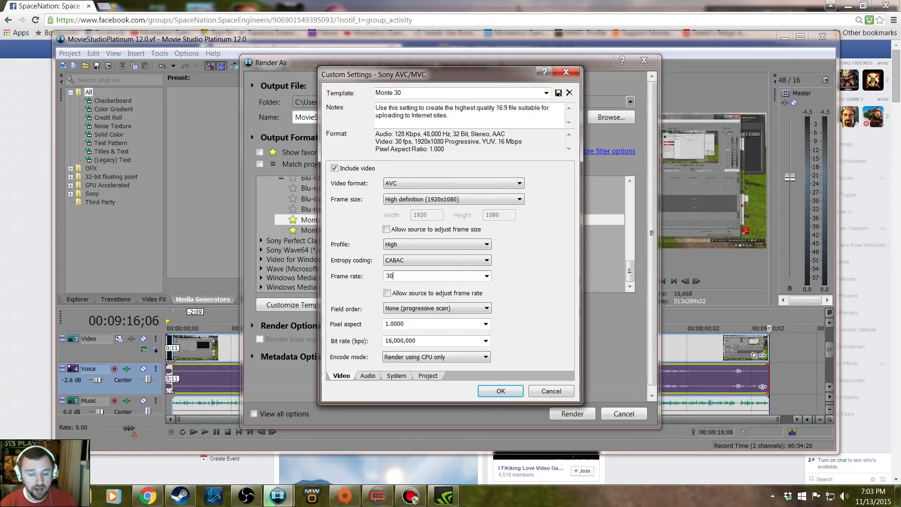
mouse_move(517, 275)
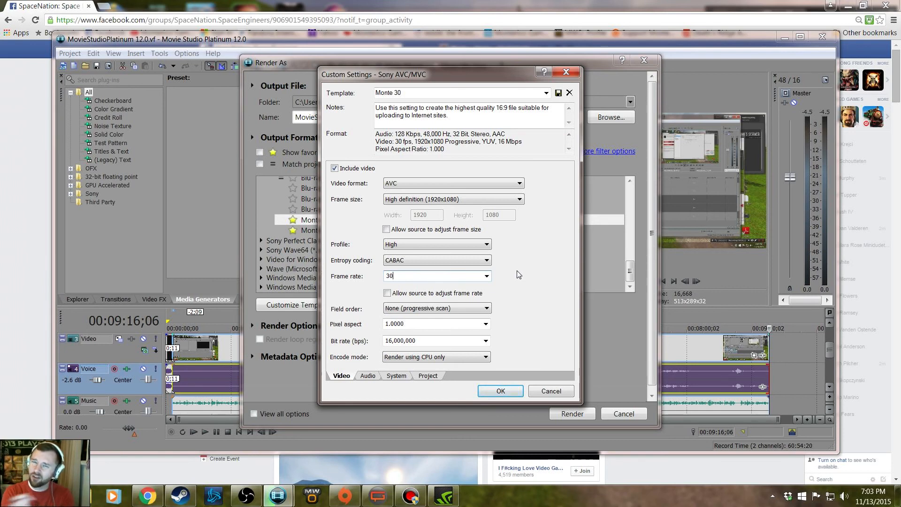
mouse_move(480, 304)
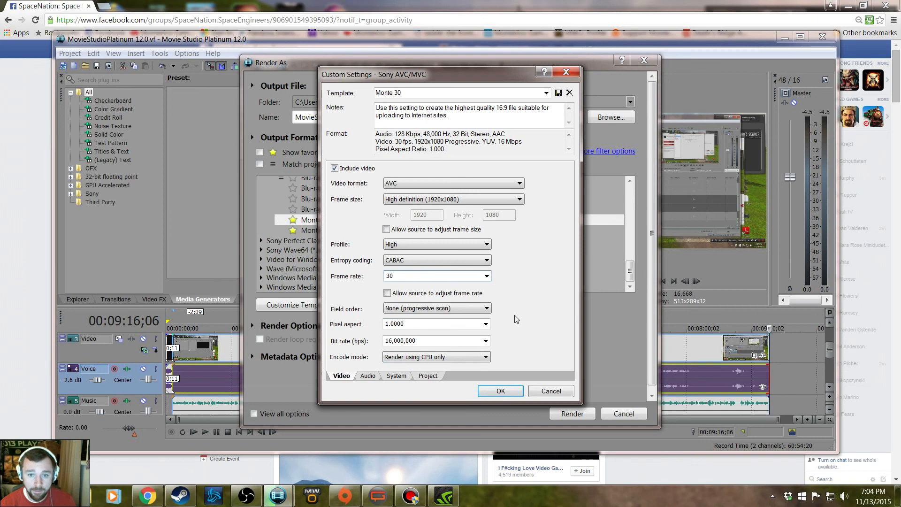
mouse_move(564, 187)
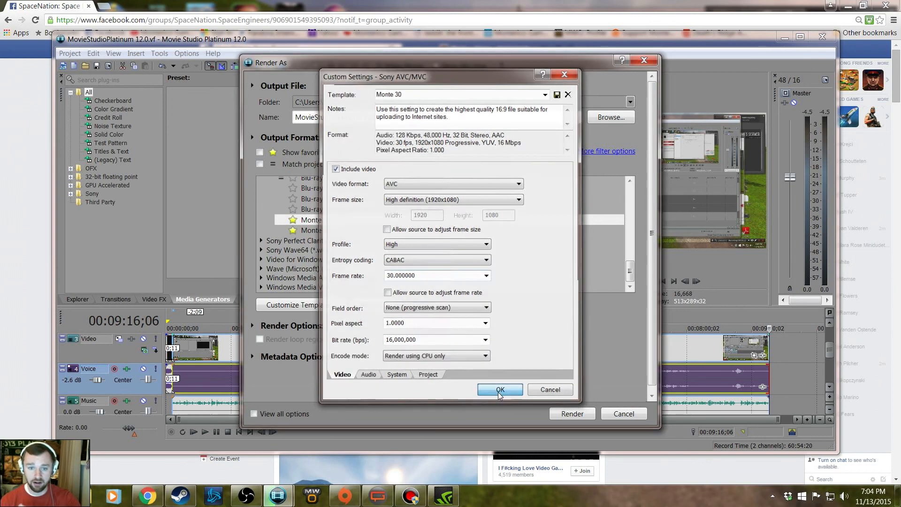
click(500, 390)
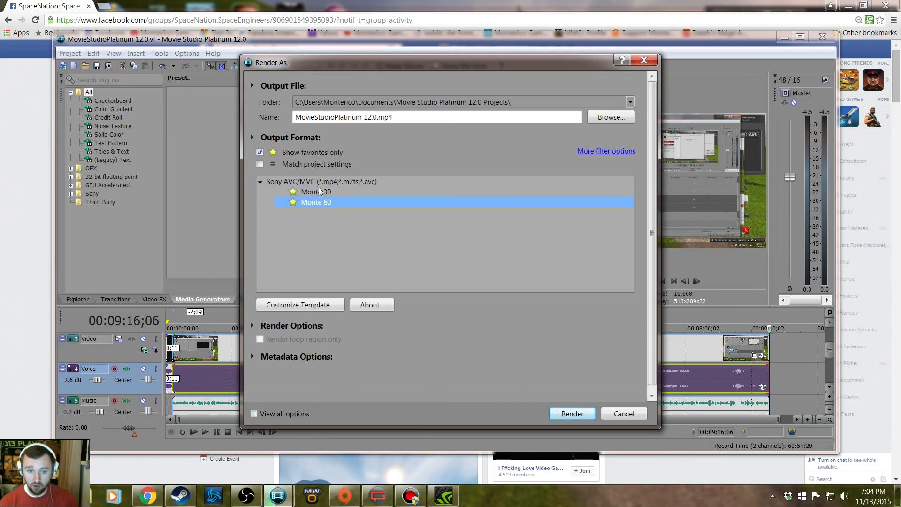
click(317, 191)
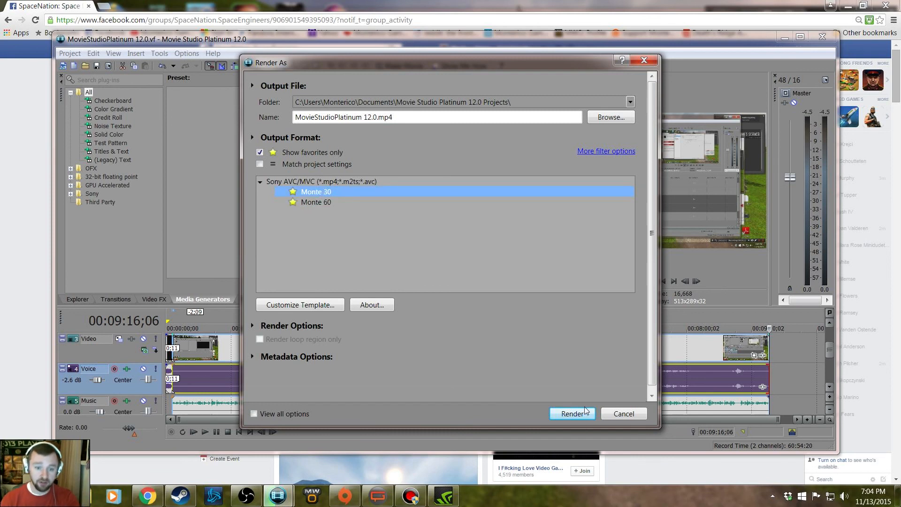